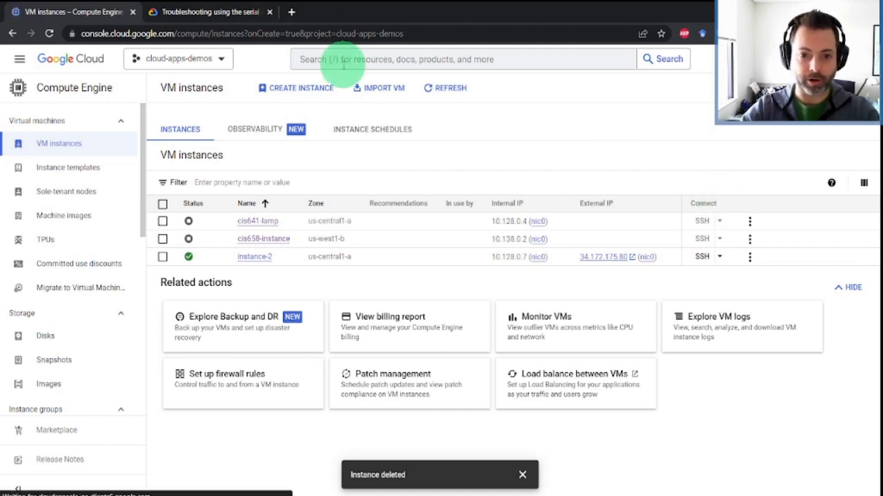
- Search 'firw' and review the VPC firewall rules page
{"action": "type", "text": "firw"}
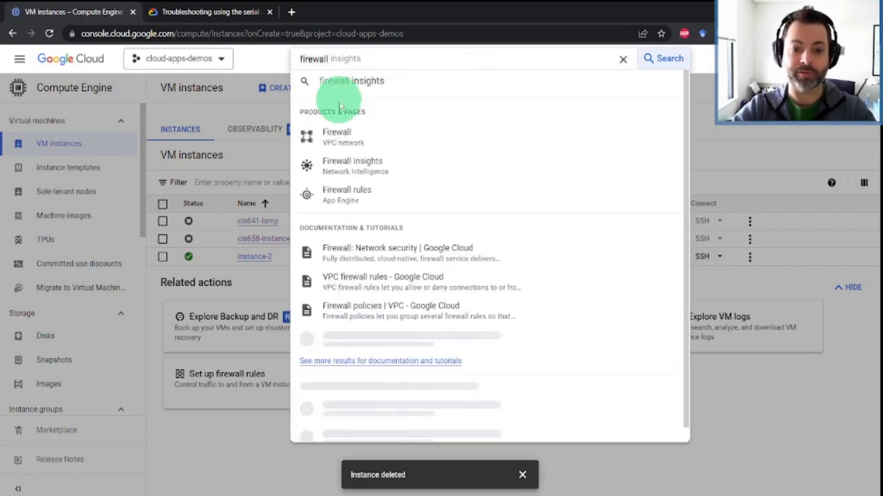
{"action": "left_click", "coordinate": [337, 137]}
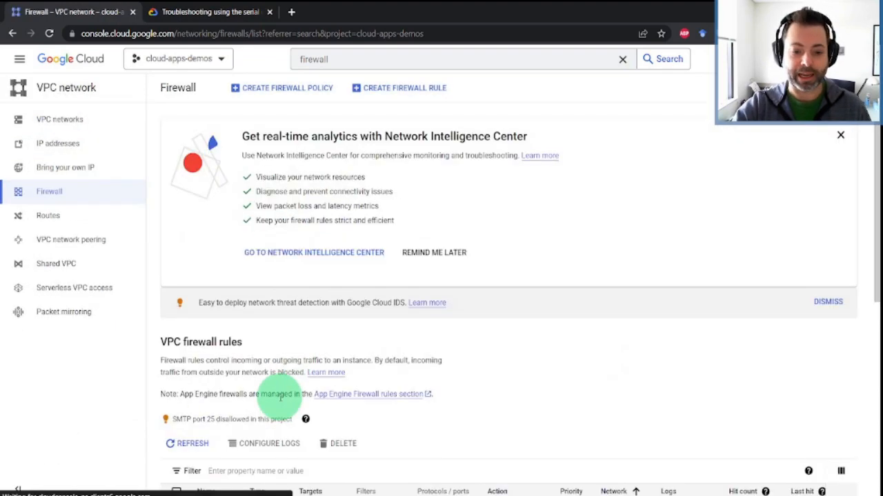
{"action": "scroll", "scroll_direction": "down", "scroll_amount": 3}
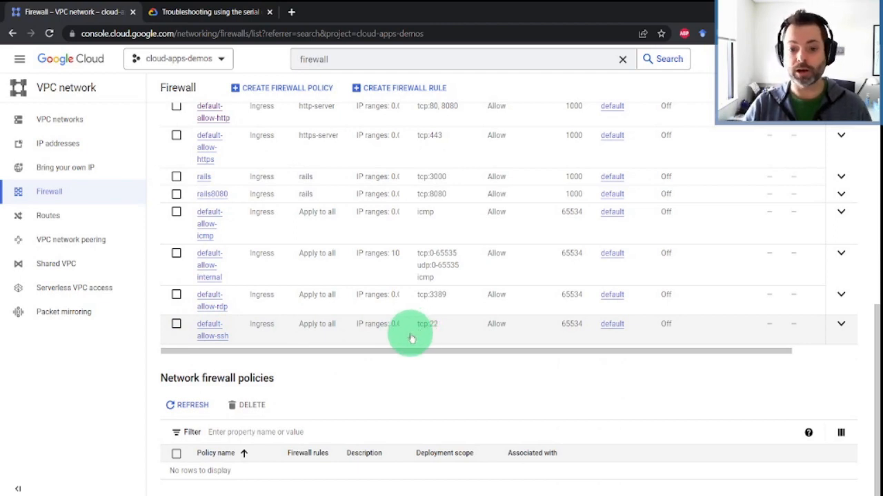
{"action": "mouse_move", "coordinate": [425, 278]}
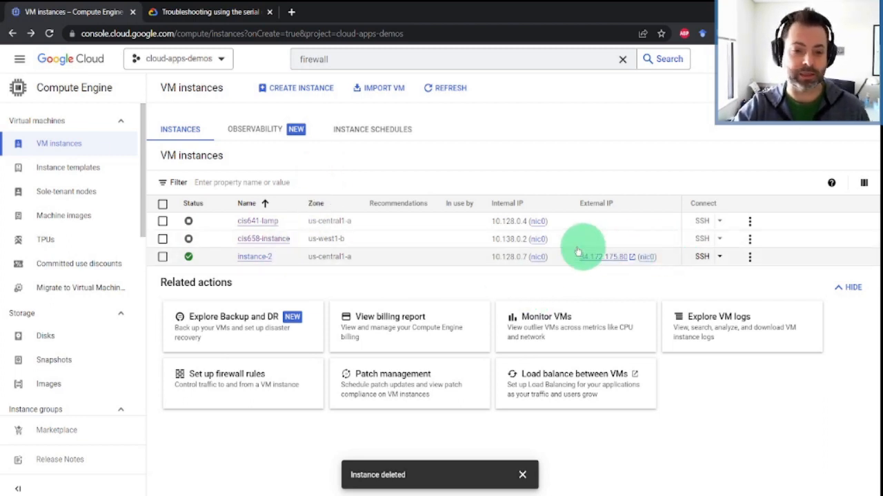
{"action": "mouse_move", "coordinate": [254, 256]}
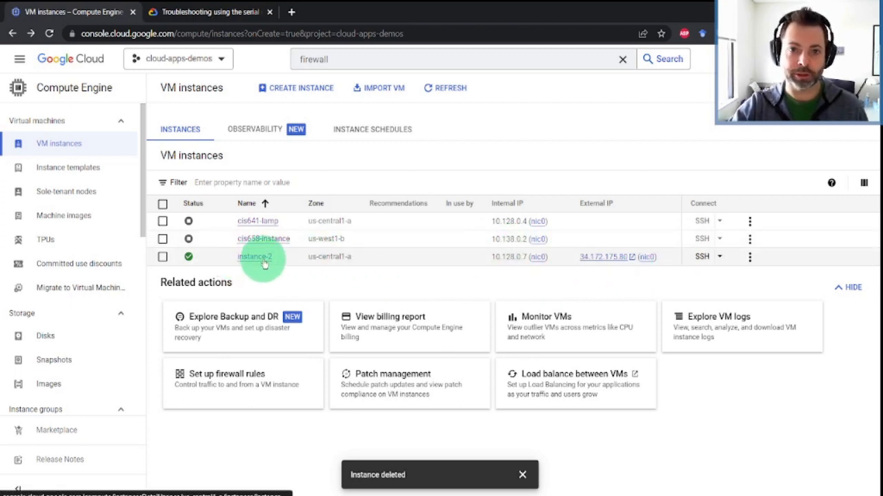
{"action": "mouse_move", "coordinate": [545, 257]}
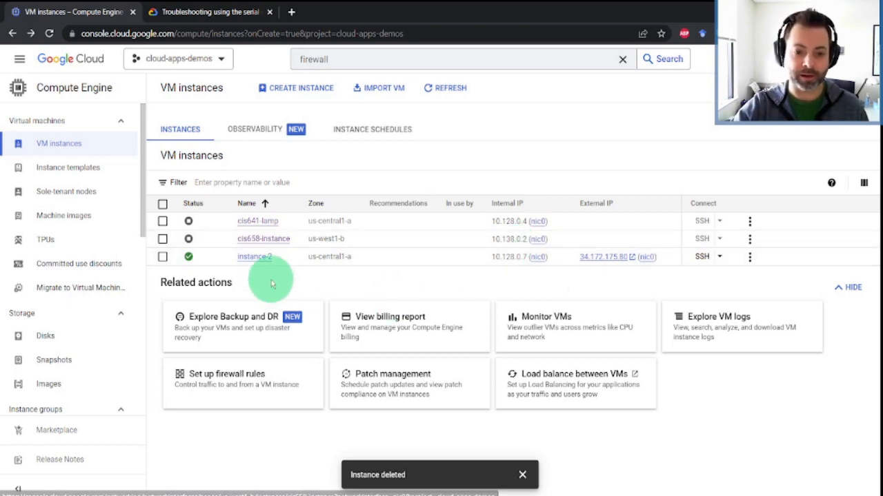
- Review instance-2's details and start a browser SSH session to it
{"action": "left_click", "coordinate": [254, 257]}
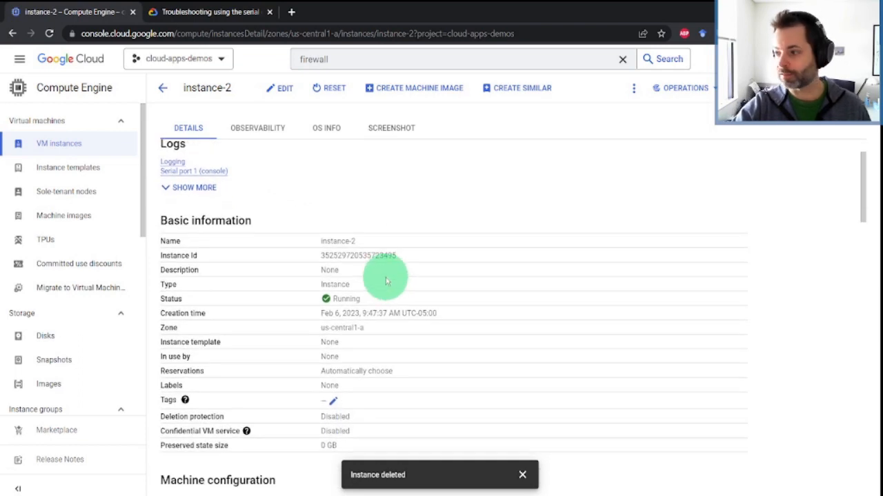
{"action": "scroll", "scroll_direction": "down", "scroll_amount": 3}
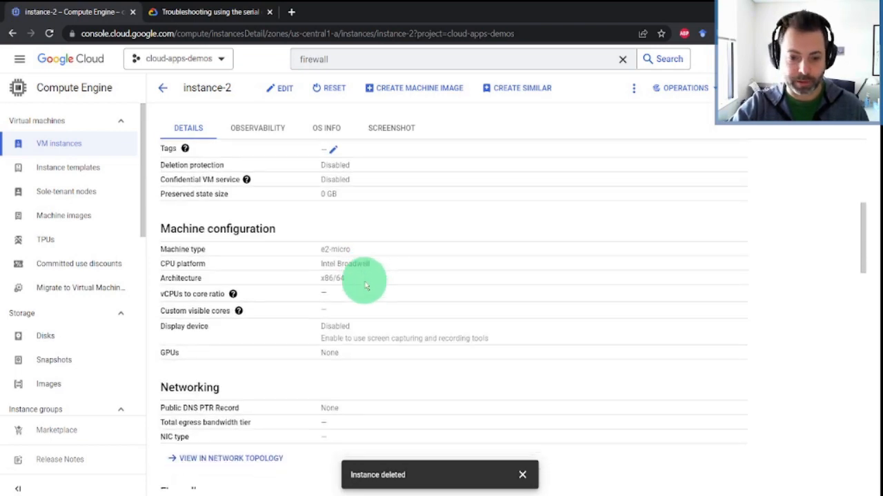
{"action": "scroll", "scroll_direction": "down", "scroll_amount": 3}
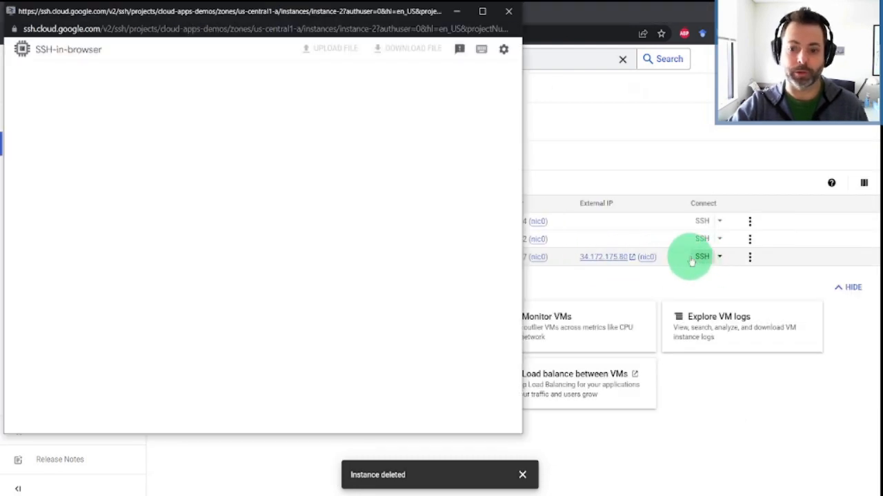
{"action": "left_click", "coordinate": [701, 256]}
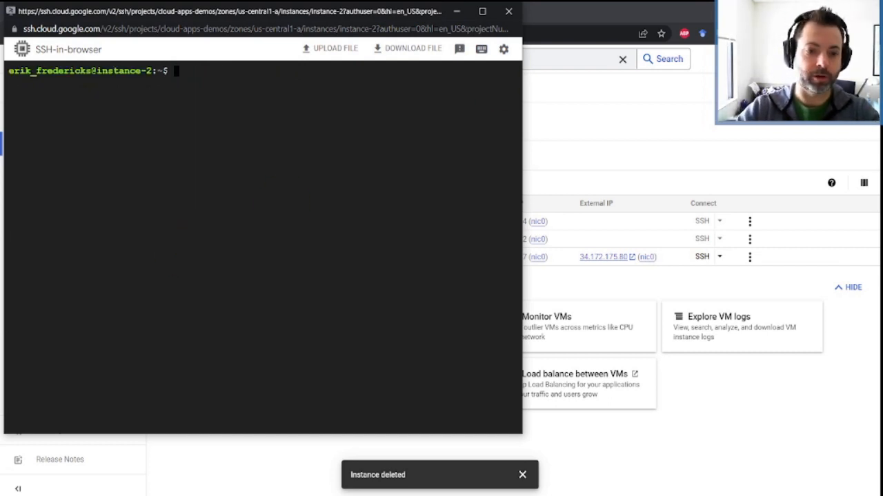
- Run 'sudo ufw enable' and answer 'y' so the firewall is active on startup
{"action": "type", "text": "sudo ufw"}
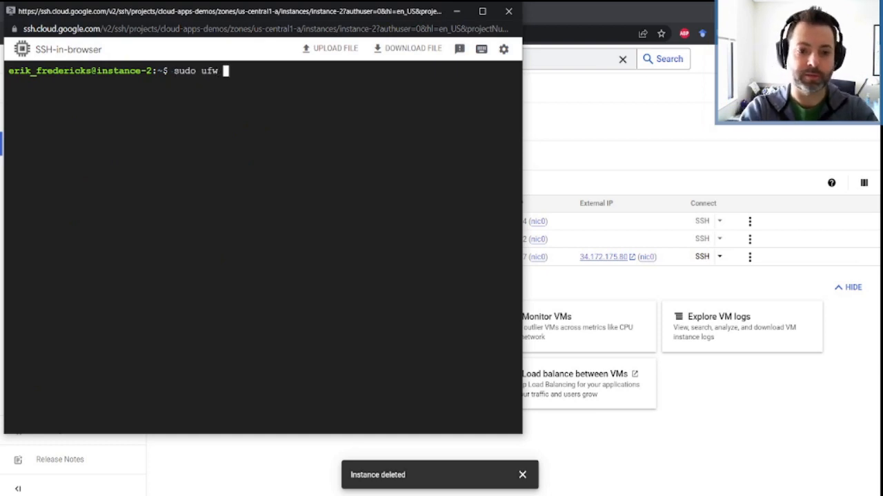
{"action": "type", "text": "enable"}
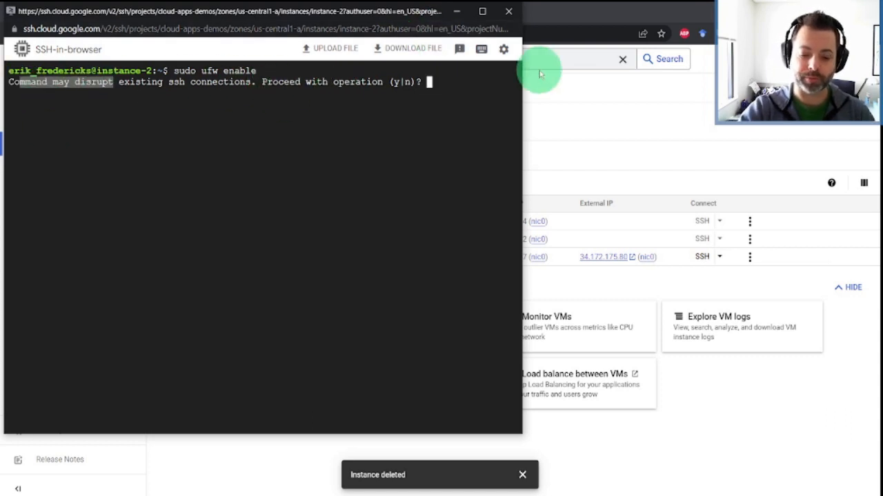
{"action": "type", "text": "y"}
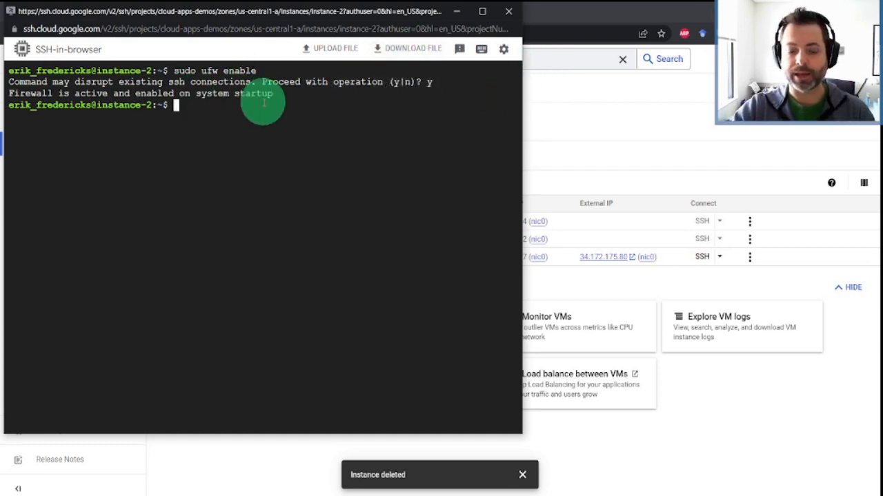
{"action": "mouse_move", "coordinate": [267, 121]}
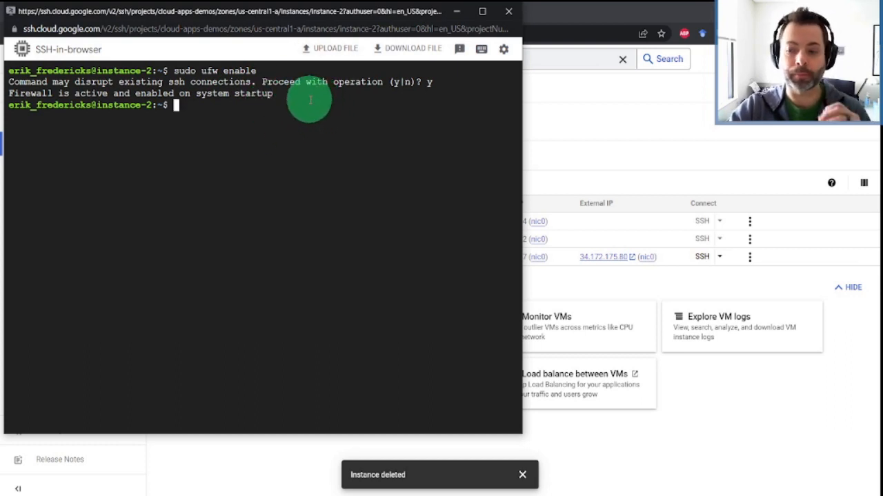
{"action": "mouse_move", "coordinate": [284, 118]}
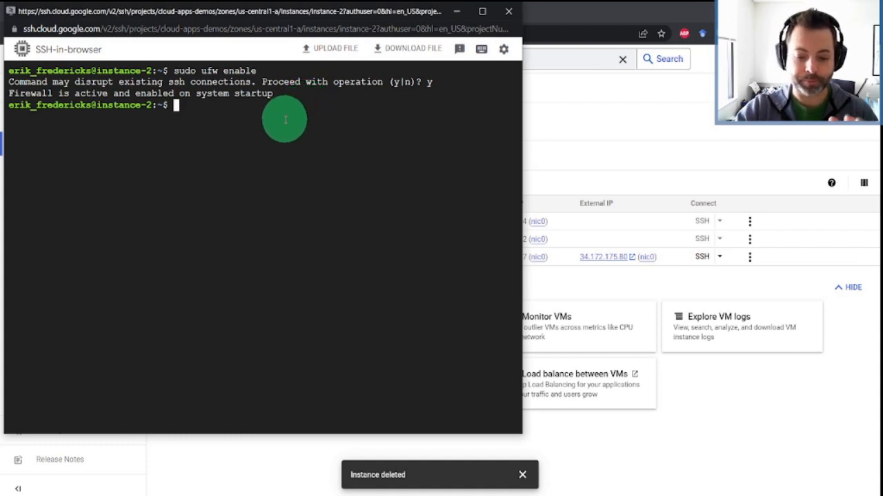
{"action": "mouse_move", "coordinate": [232, 157]}
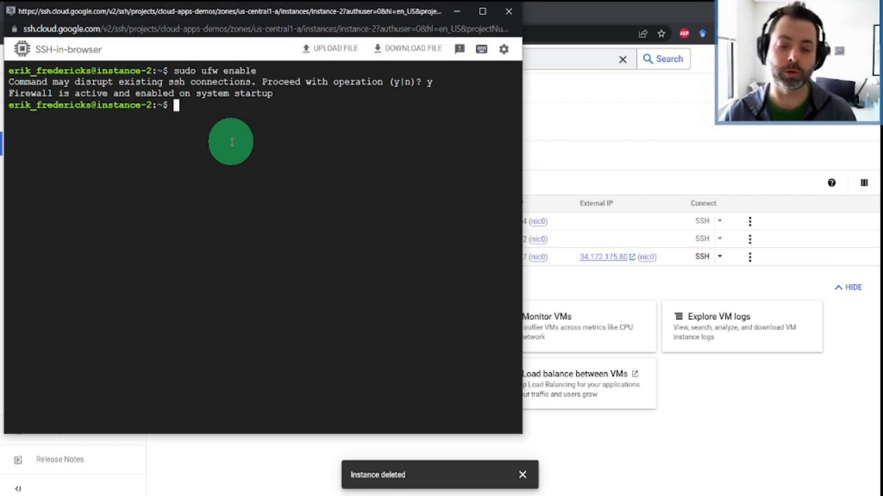
- Cancel the mistyped 'sudo ufw enable 80' command with Ctrl+C
{"action": "type", "text": "sudo ufw"}
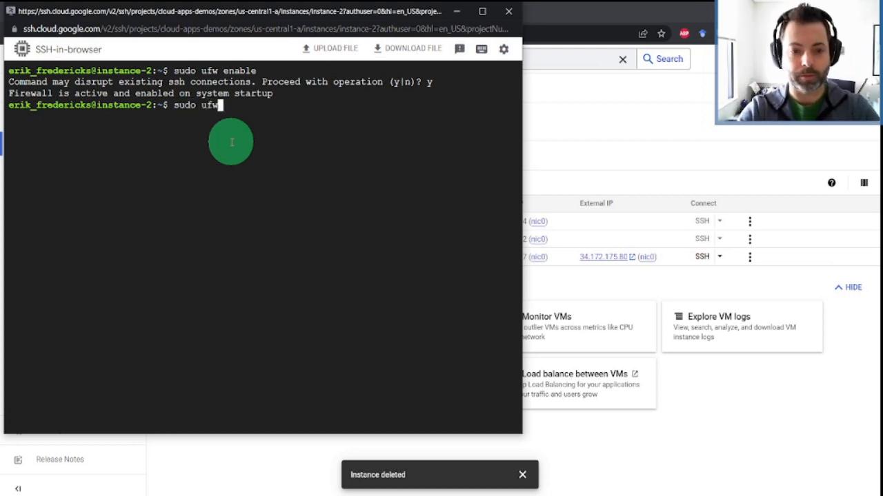
{"action": "type", "text": "enable"}
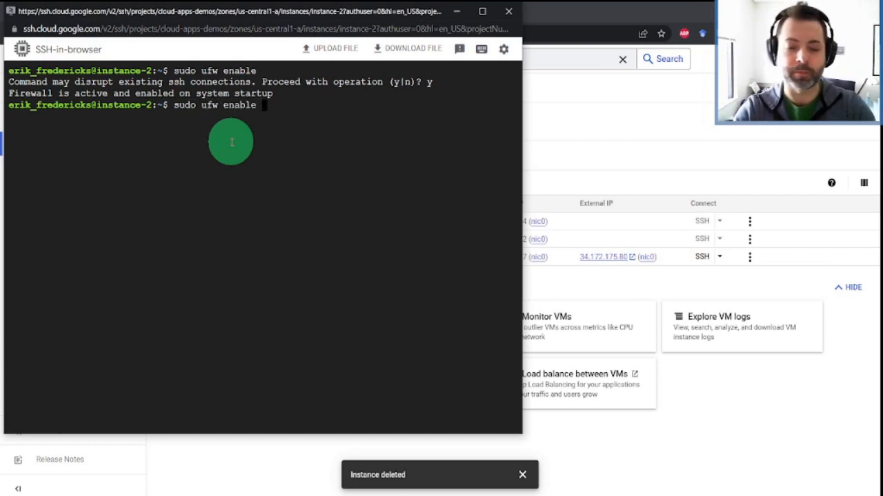
{"action": "type", "text": "80"}
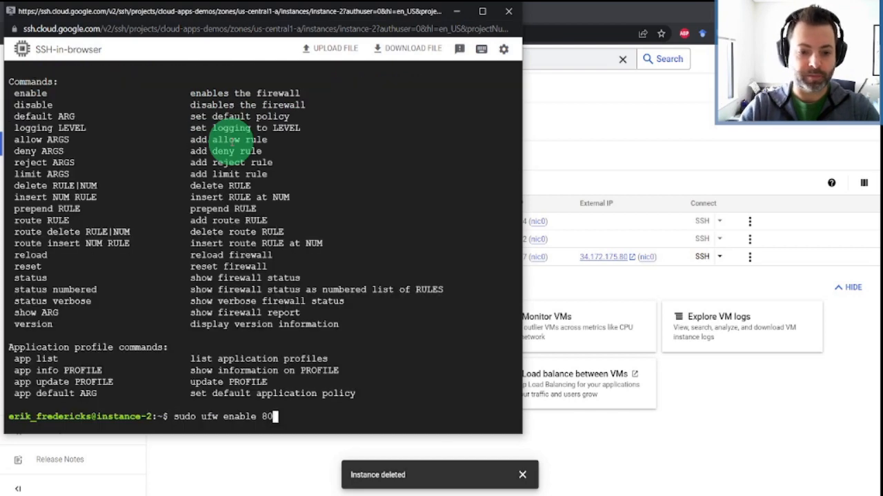
{"action": "key", "text": "ctrl+c"}
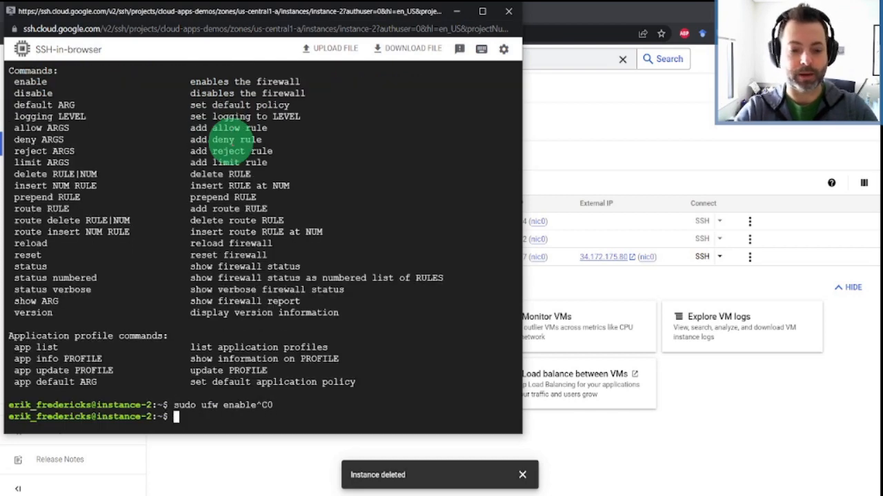
- Add ufw allow rules for ports 80, 8080 and 443
{"action": "type", "text": "sudo ufw allow 80"}
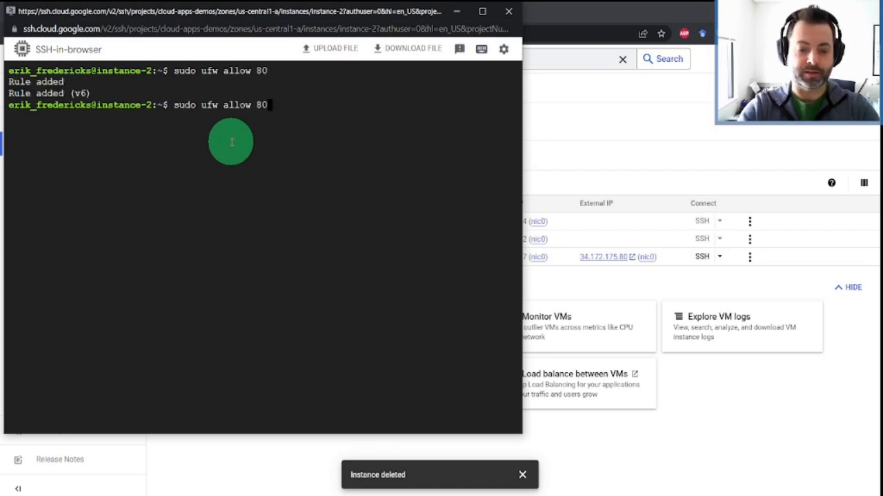
{"action": "type", "text": "sudo ufw allow 8080"}
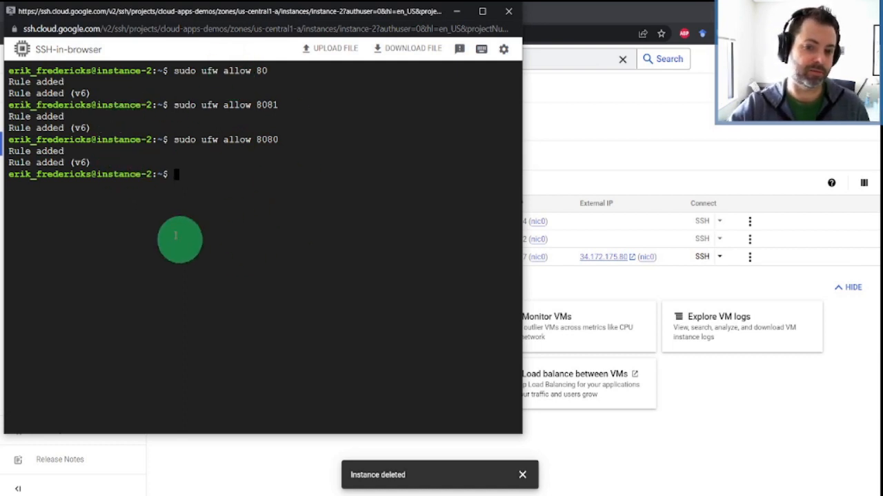
{"action": "mouse_move", "coordinate": [351, 97]}
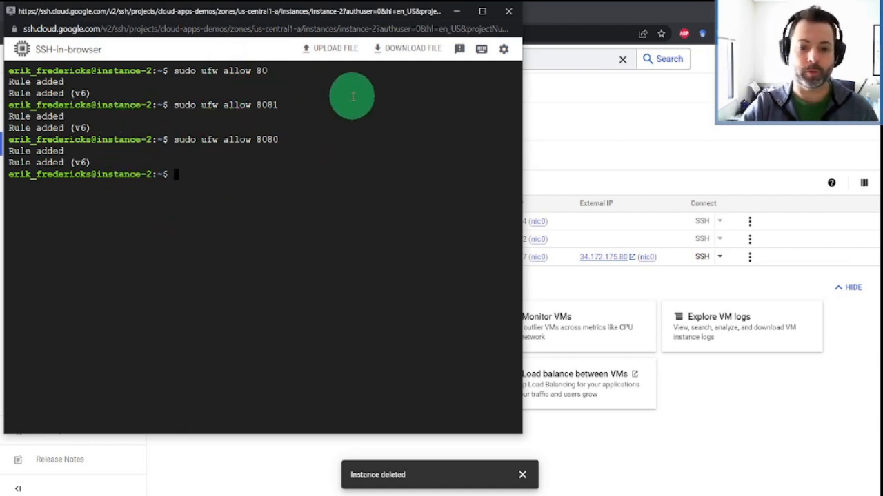
{"action": "type", "text": "sudo ufw allow 443"}
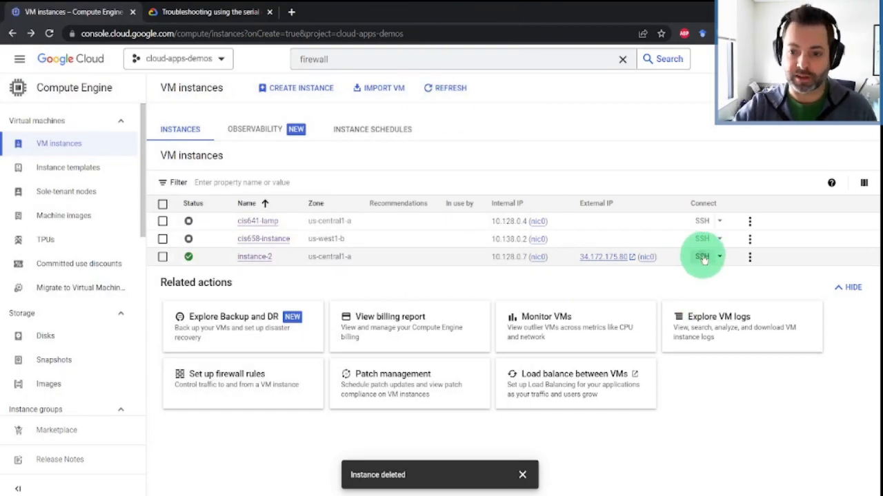
- Start a fresh SSH-in-browser connection to instance-2
{"action": "left_click", "coordinate": [701, 256]}
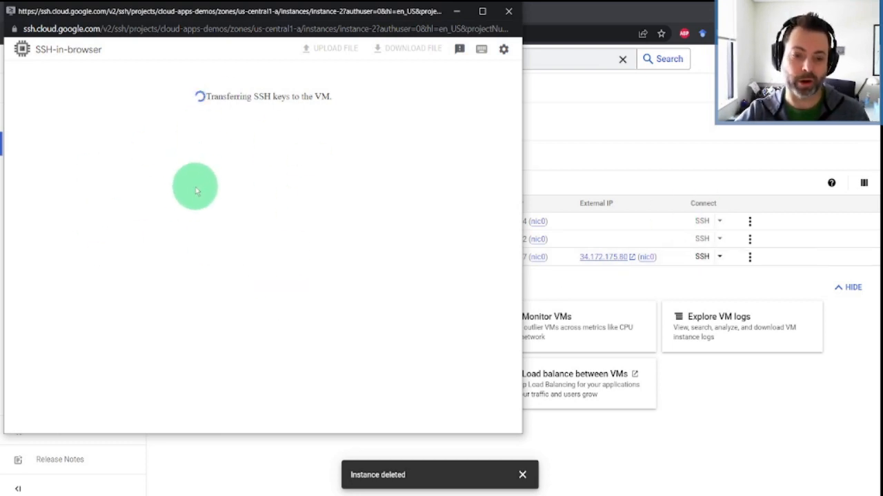
{"action": "mouse_move", "coordinate": [231, 190]}
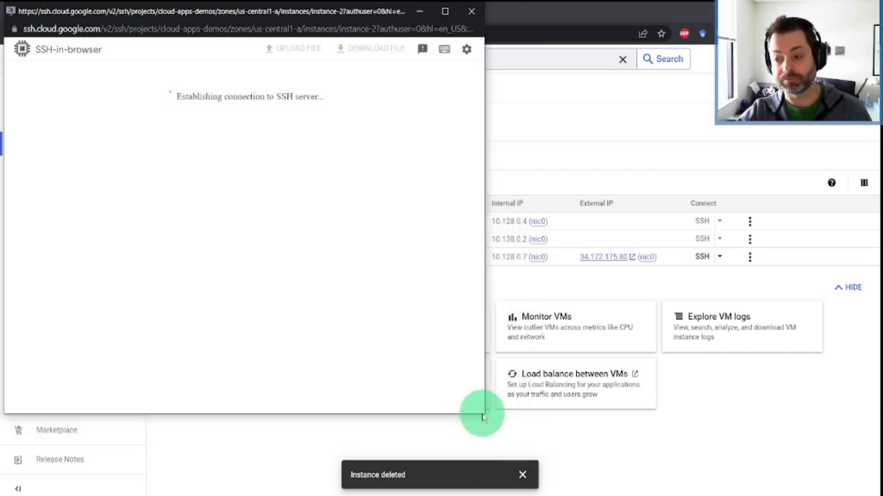
{"action": "mouse_move", "coordinate": [513, 86]}
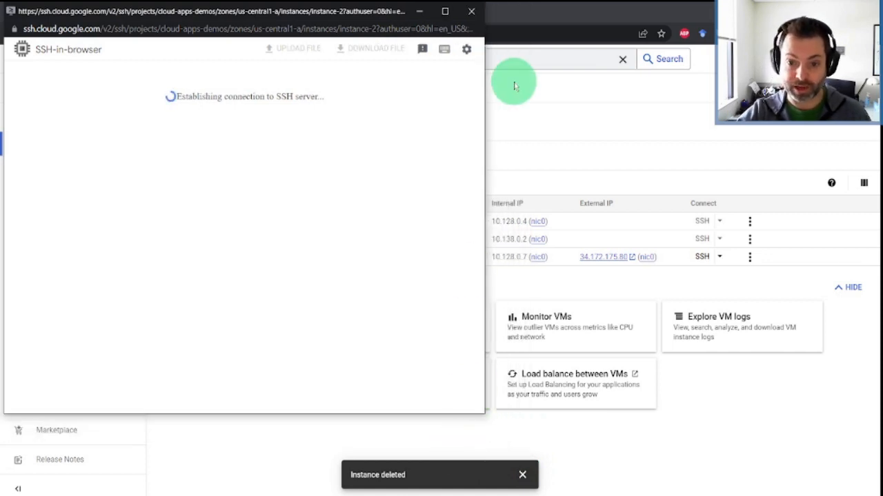
{"action": "mouse_move", "coordinate": [533, 113]}
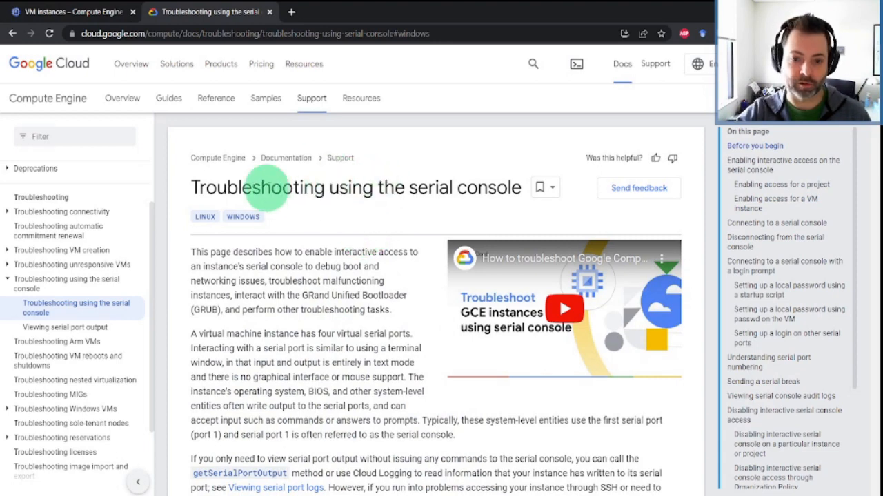
{"action": "mouse_move", "coordinate": [303, 218]}
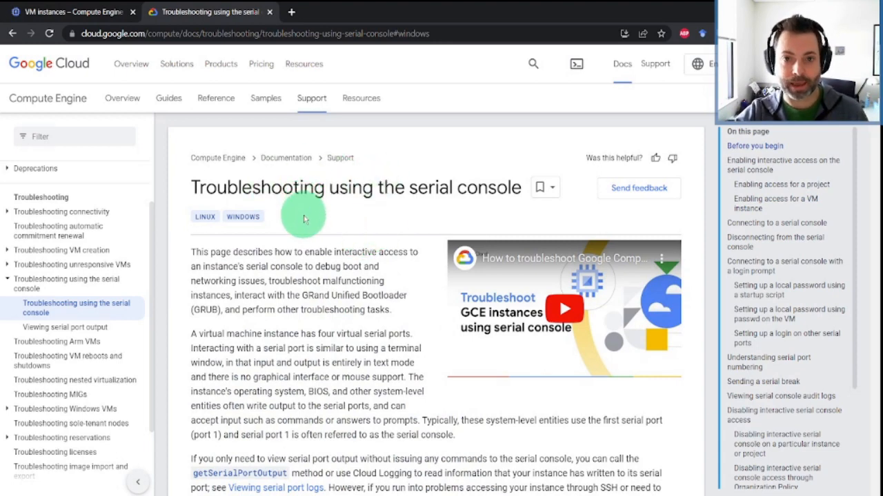
- Switch to the 'Troubleshooting using the serial console' documentation tab
{"action": "left_click", "coordinate": [72, 11]}
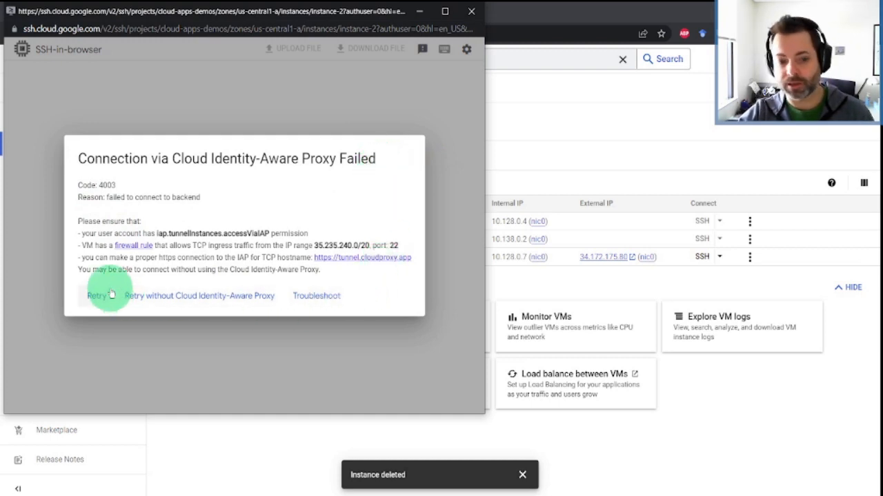
{"action": "mouse_move", "coordinate": [209, 299]}
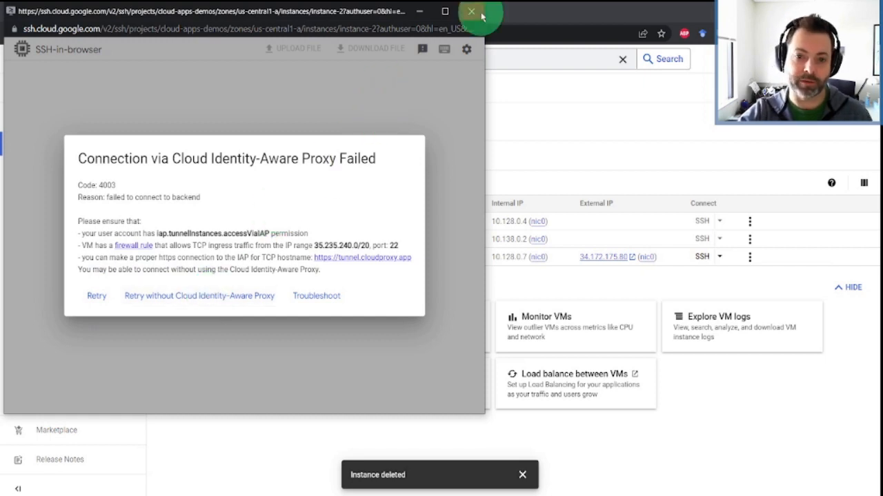
- Close the SSH window that failed with the Cloud Identity-Aware Proxy error
{"action": "left_click", "coordinate": [472, 11]}
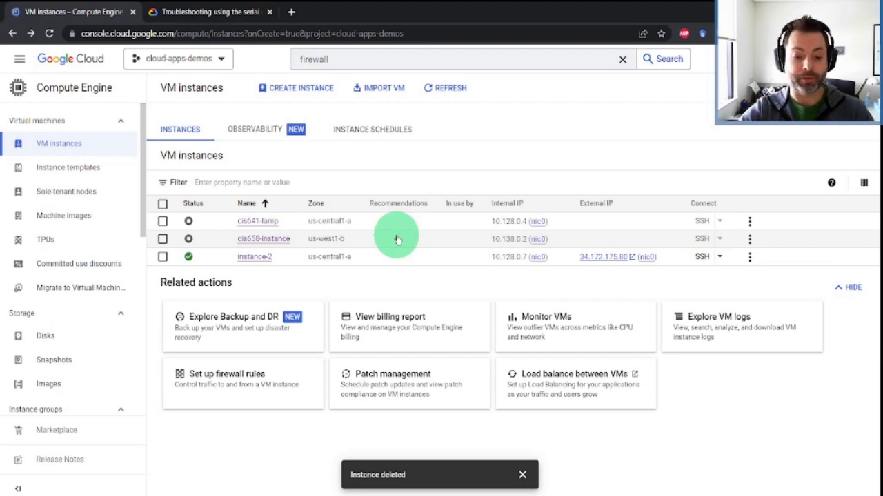
{"action": "mouse_move", "coordinate": [361, 141]}
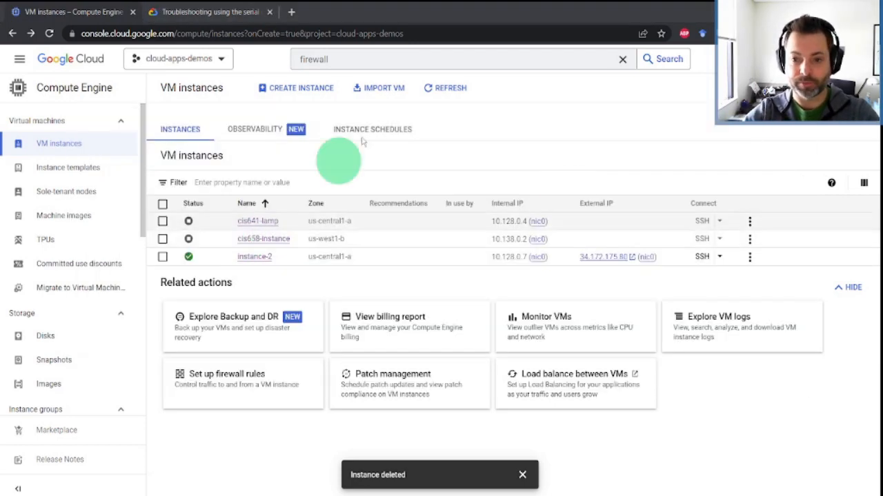
{"action": "mouse_move", "coordinate": [659, 269]}
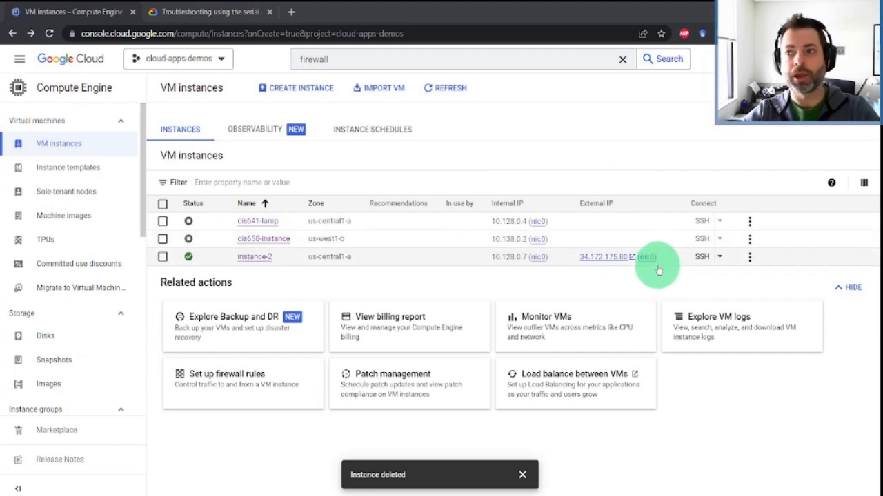
{"action": "mouse_move", "coordinate": [758, 264]}
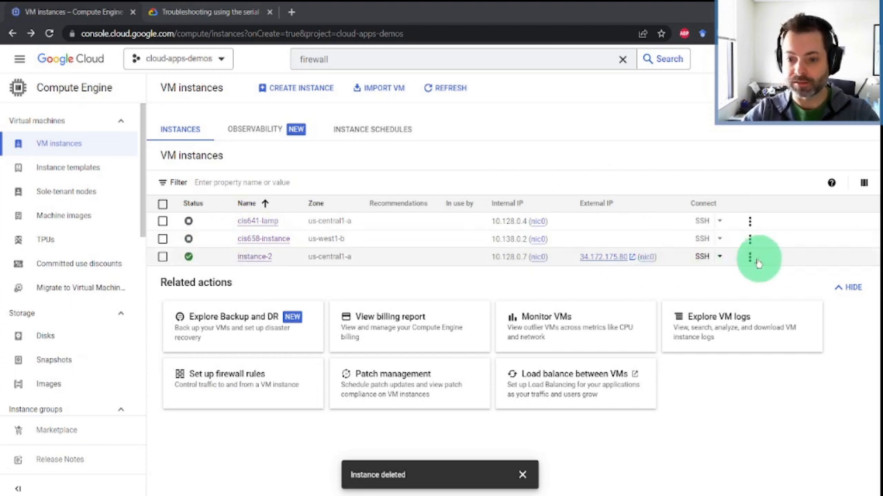
{"action": "left_click", "coordinate": [750, 256]}
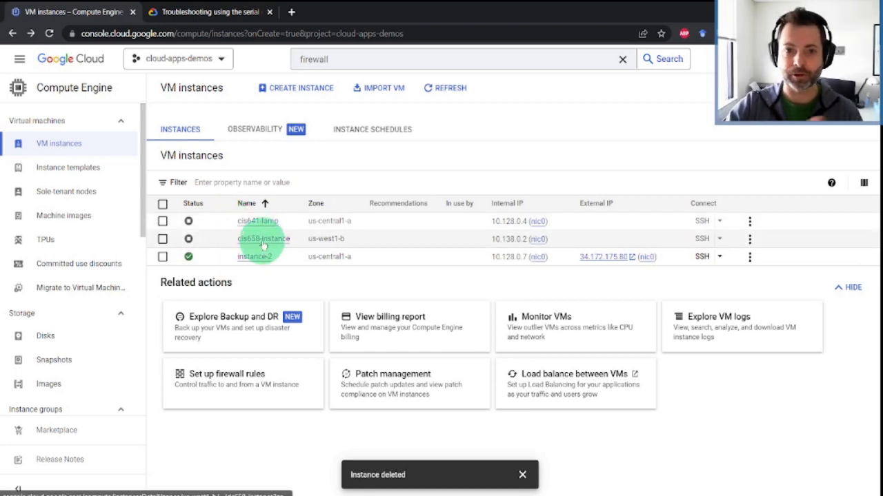
{"action": "mouse_move", "coordinate": [298, 165]}
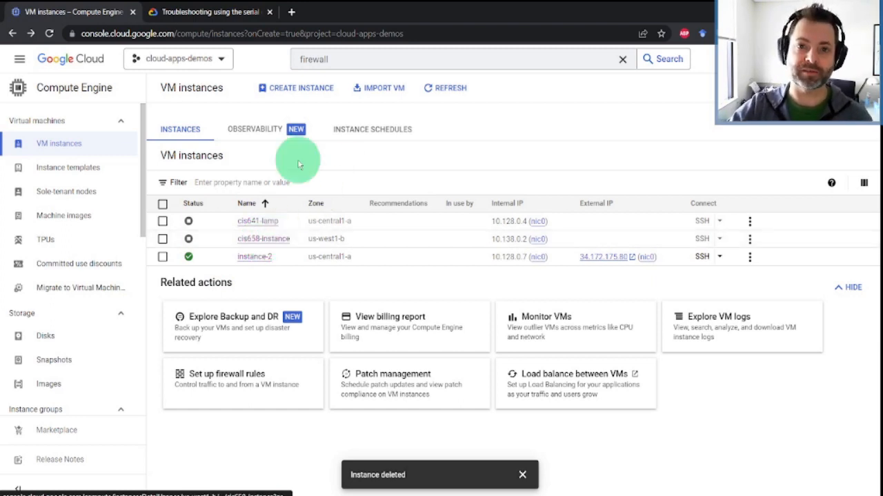
{"action": "mouse_move", "coordinate": [389, 138]}
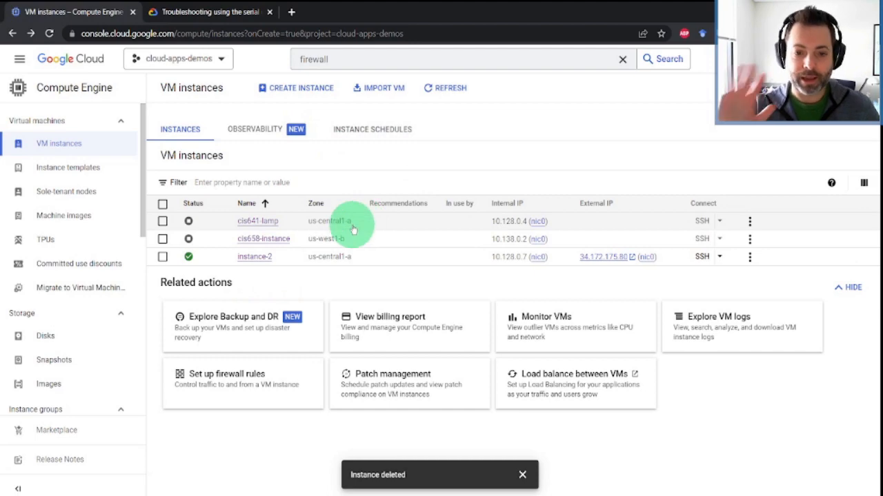
{"action": "mouse_move", "coordinate": [750, 257]}
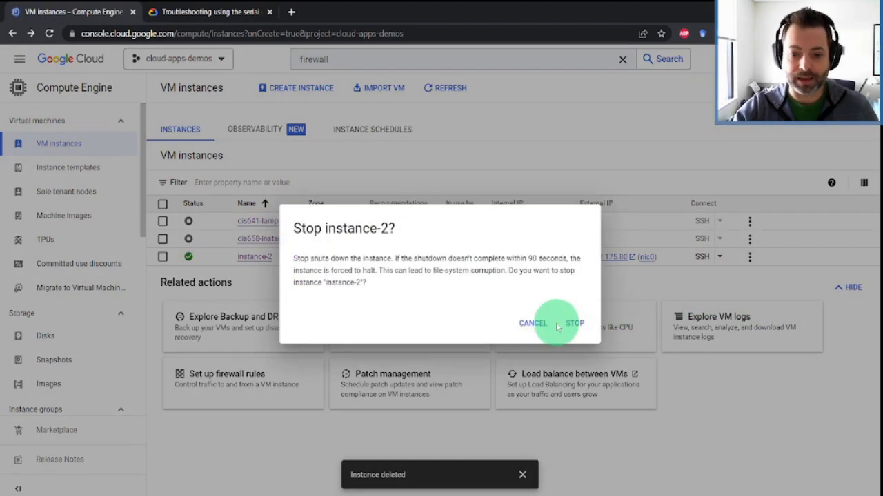
- Confirm stopping instance-2 and go into its details page
{"action": "left_click", "coordinate": [574, 323]}
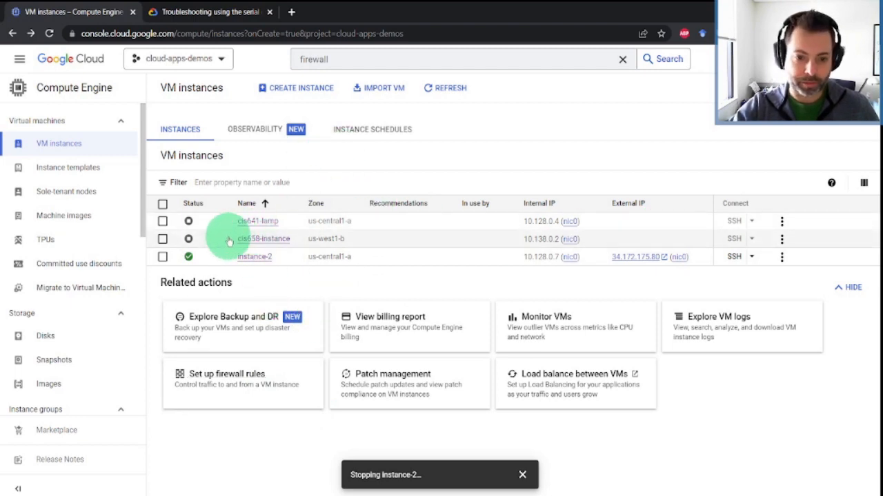
{"action": "mouse_move", "coordinate": [357, 233]}
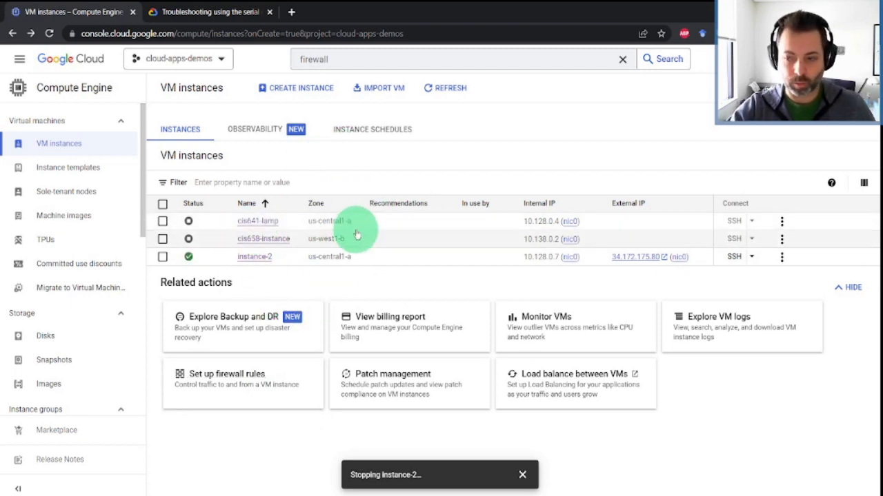
{"action": "mouse_move", "coordinate": [360, 260]}
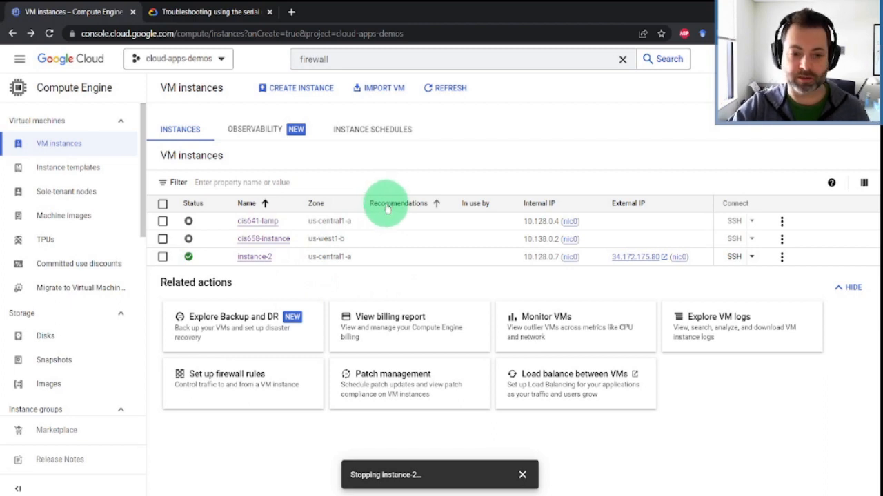
{"action": "left_click", "coordinate": [254, 257]}
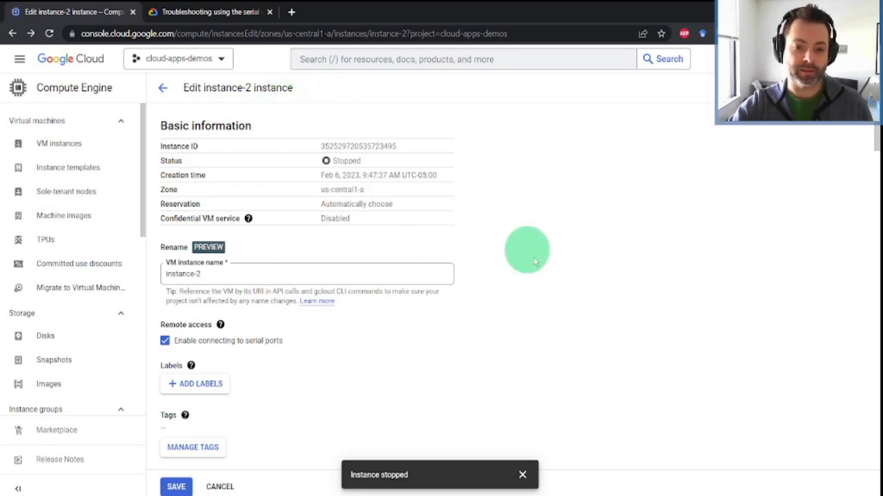
{"action": "mouse_move", "coordinate": [521, 475]}
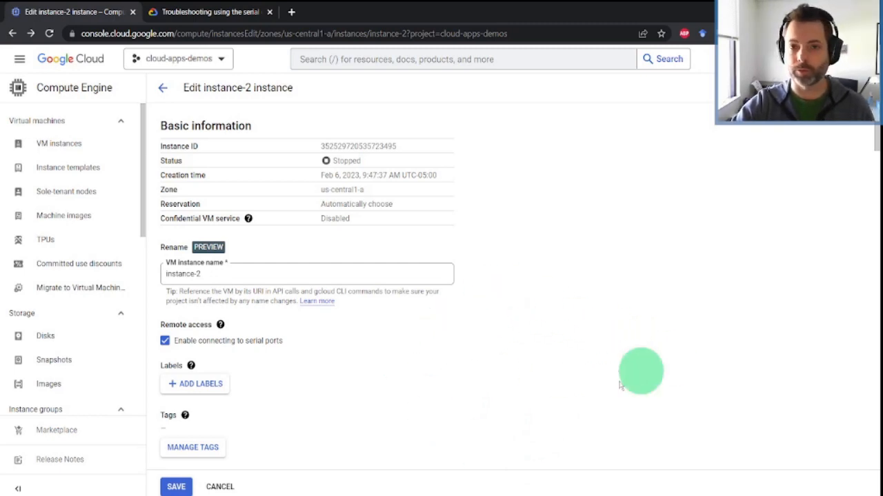
{"action": "mouse_move", "coordinate": [549, 312]}
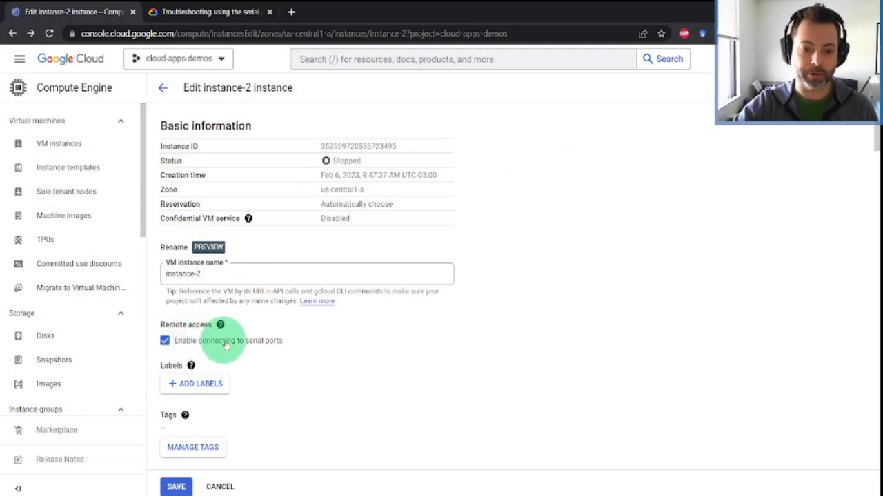
{"action": "mouse_move", "coordinate": [289, 344]}
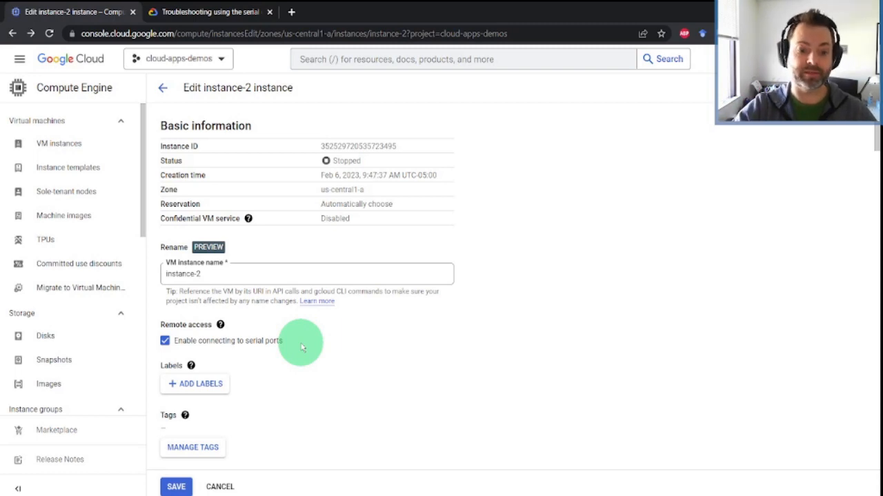
{"action": "mouse_move", "coordinate": [222, 317]}
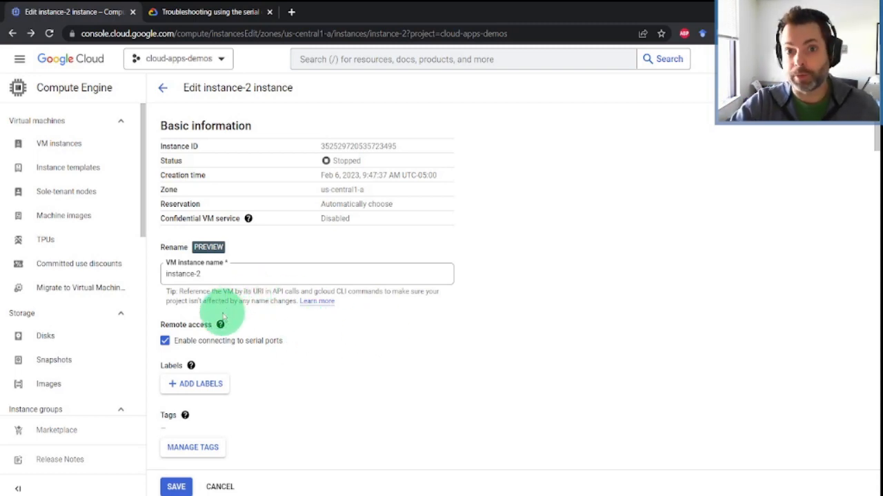
{"action": "mouse_move", "coordinate": [300, 362]}
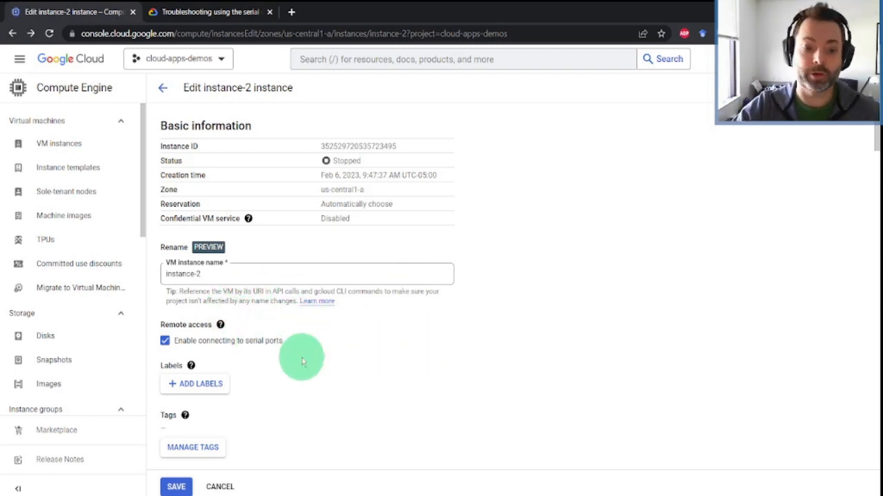
- Check the guide's script, then append 'usermod -aG google-sudoers erik_fredericks' to the startup script
{"action": "scroll", "scroll_direction": "down", "scroll_amount": 3}
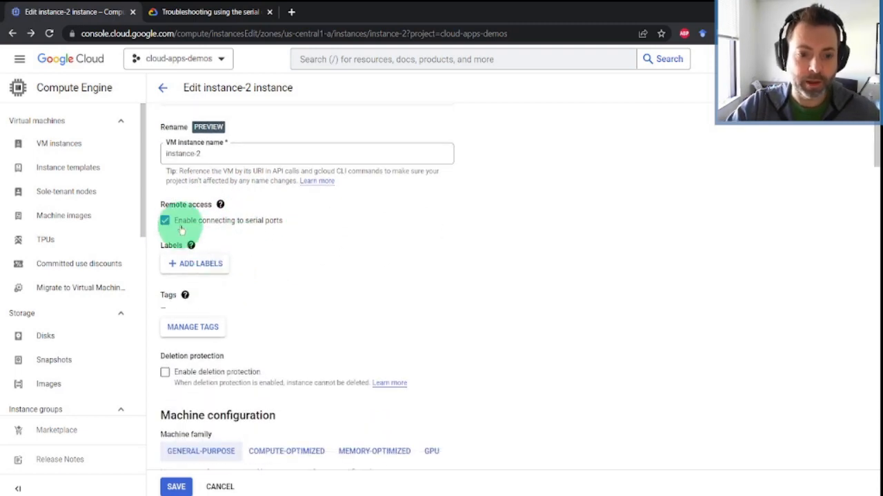
{"action": "left_click", "coordinate": [207, 11]}
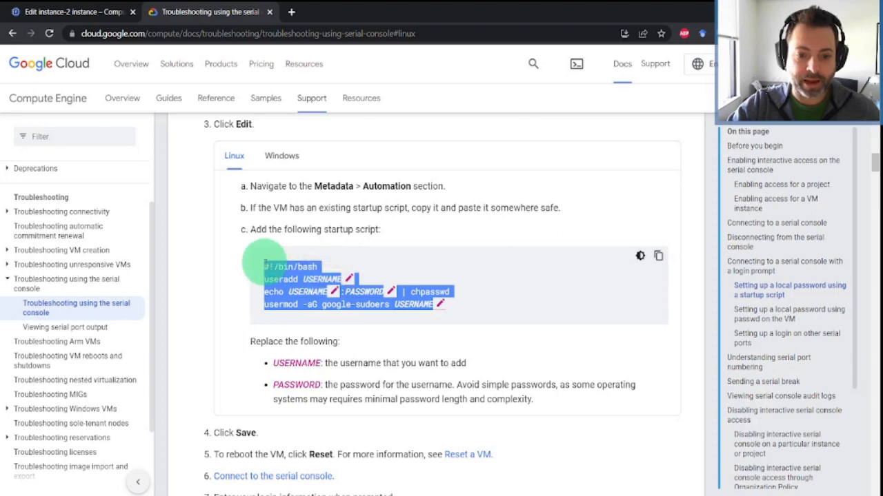
{"action": "left_click", "coordinate": [72, 11]}
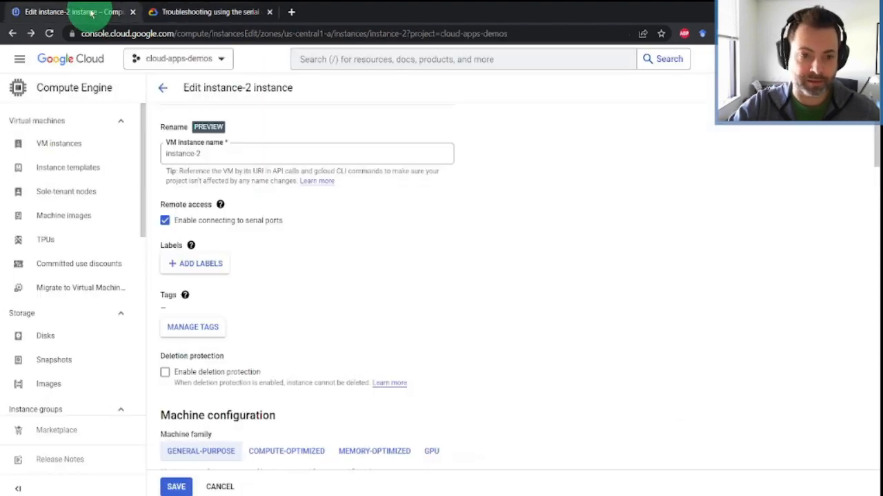
{"action": "scroll", "scroll_direction": "down", "scroll_amount": 3}
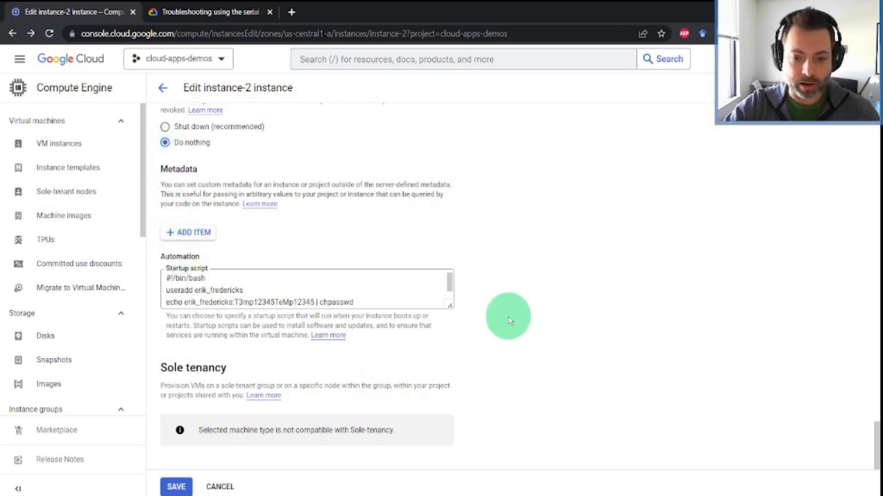
{"action": "type", "text": "usermod -aG google-sudoers erik_fredericks"}
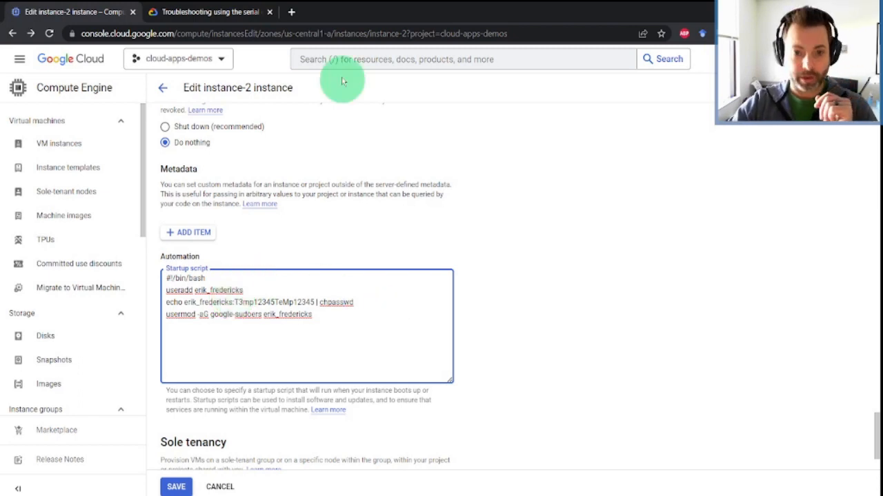
{"action": "left_click", "coordinate": [207, 11]}
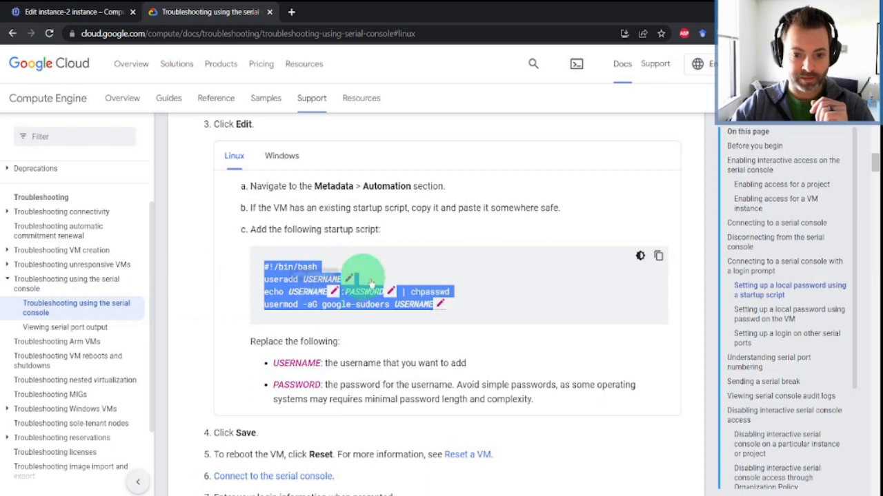
{"action": "left_click", "coordinate": [72, 11]}
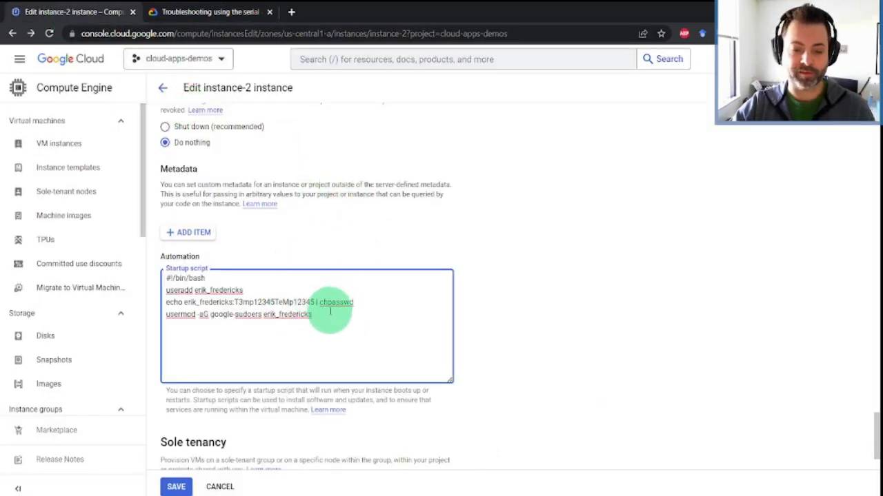
{"action": "key", "text": "ctrl+a"}
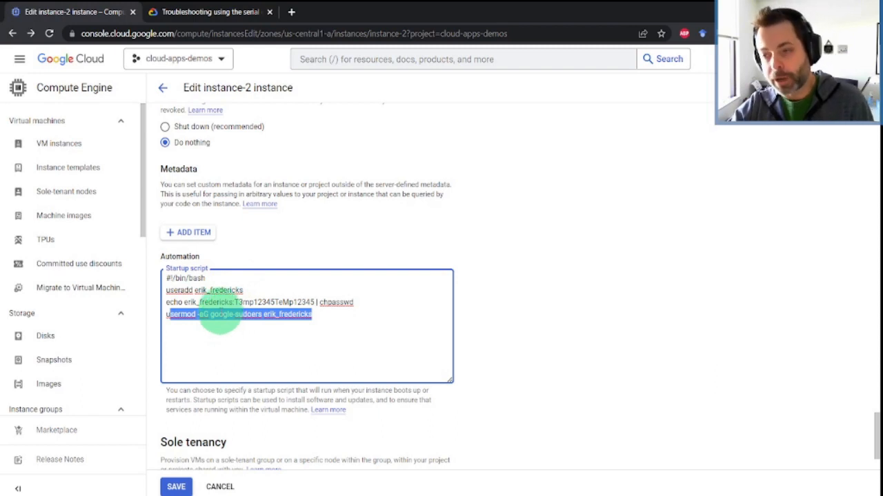
{"action": "mouse_move", "coordinate": [411, 361]}
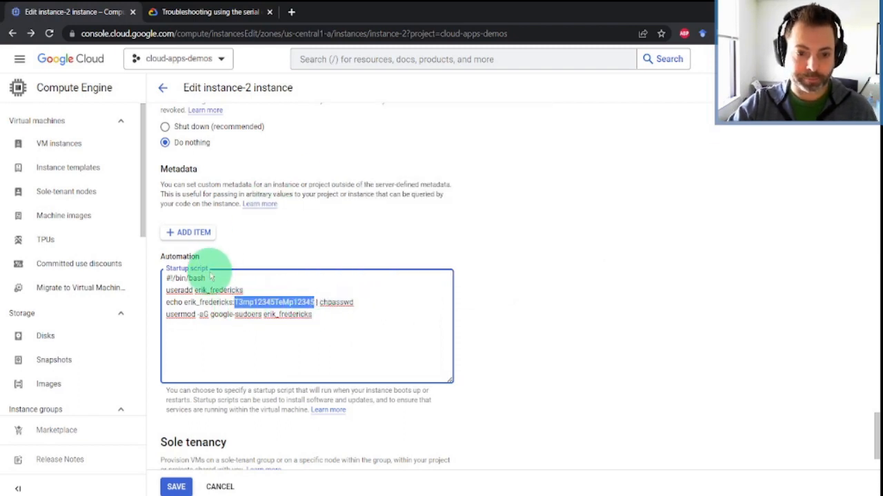
- Save instance-2's changes and confirm starting it again
{"action": "left_click", "coordinate": [176, 486]}
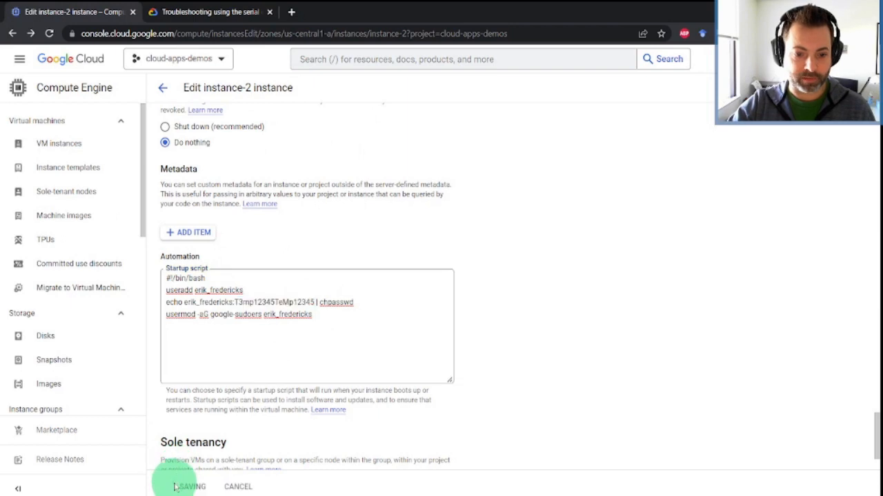
{"action": "left_click", "coordinate": [175, 486]}
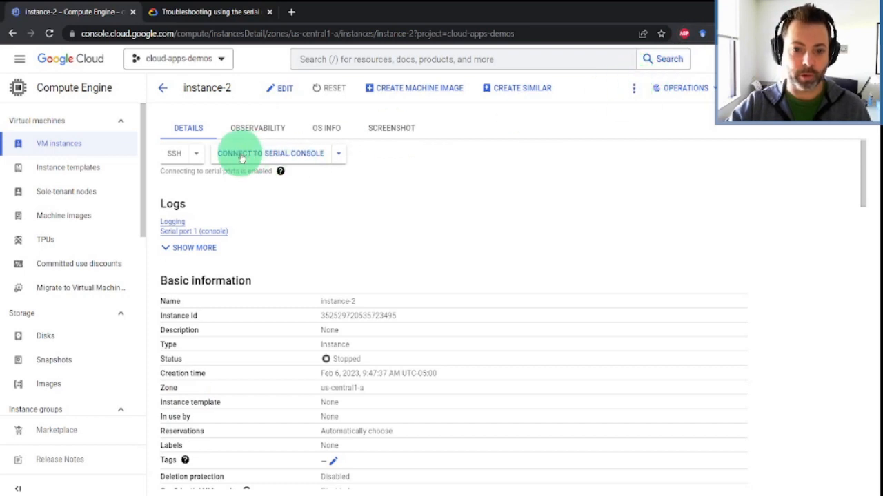
{"action": "mouse_move", "coordinate": [632, 88]}
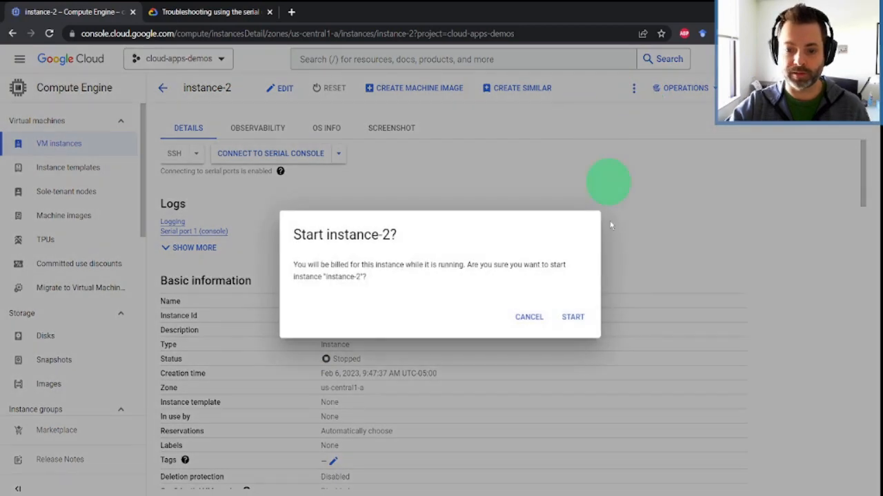
{"action": "left_click", "coordinate": [572, 316]}
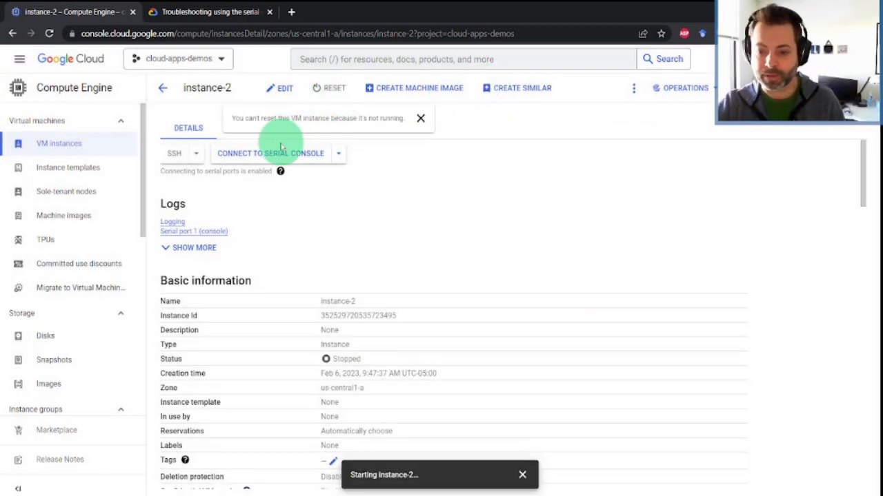
- Dismiss the reset and serial-port notices and connect to instance-2's serial console
{"action": "left_click", "coordinate": [419, 118]}
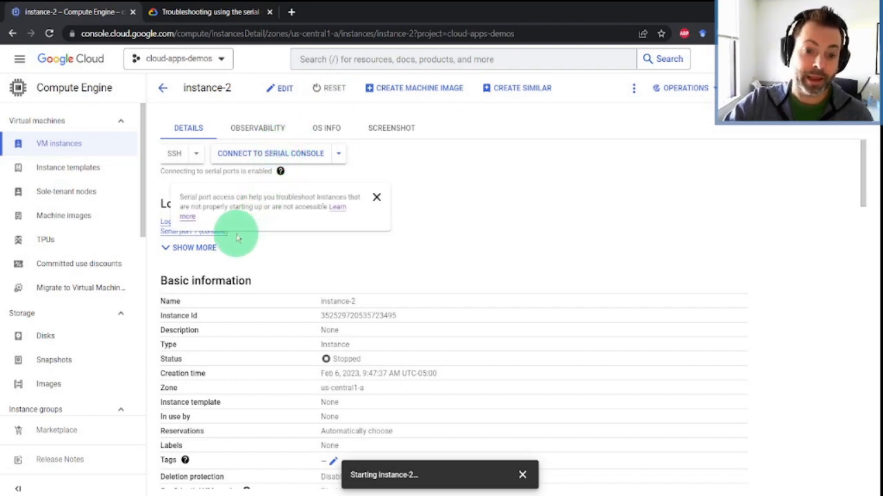
{"action": "left_click", "coordinate": [376, 197]}
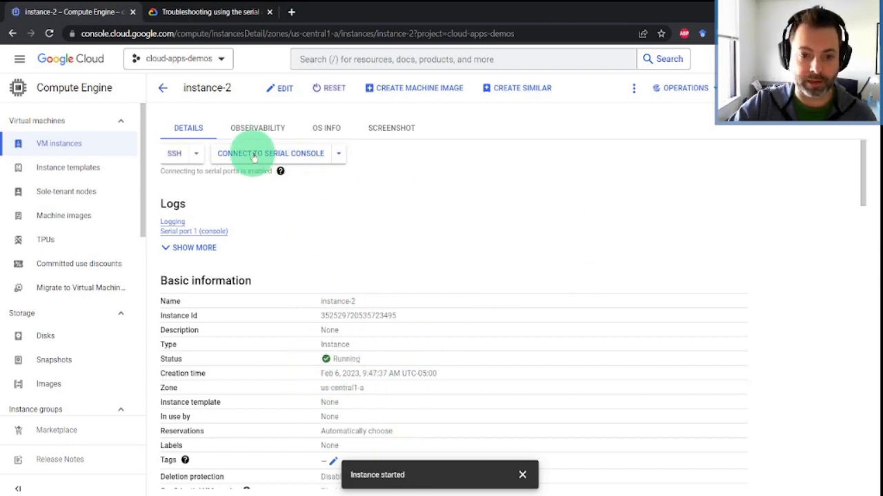
{"action": "left_click", "coordinate": [270, 153]}
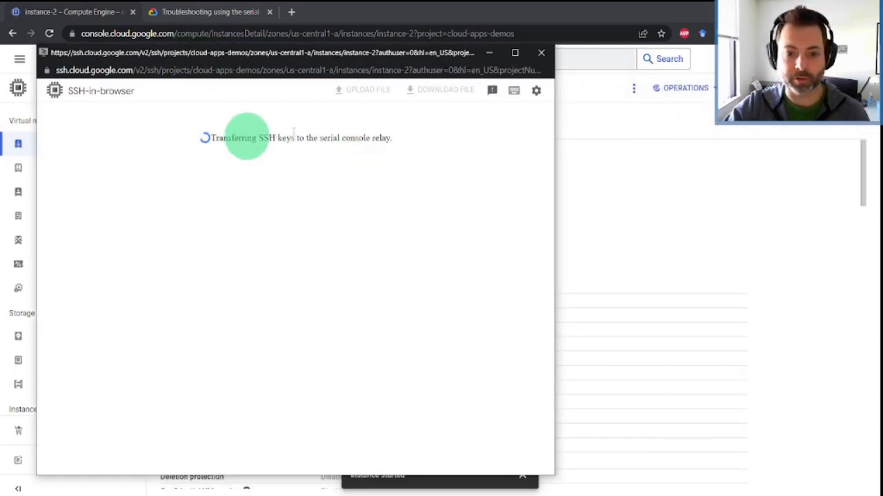
{"action": "mouse_move", "coordinate": [421, 260]}
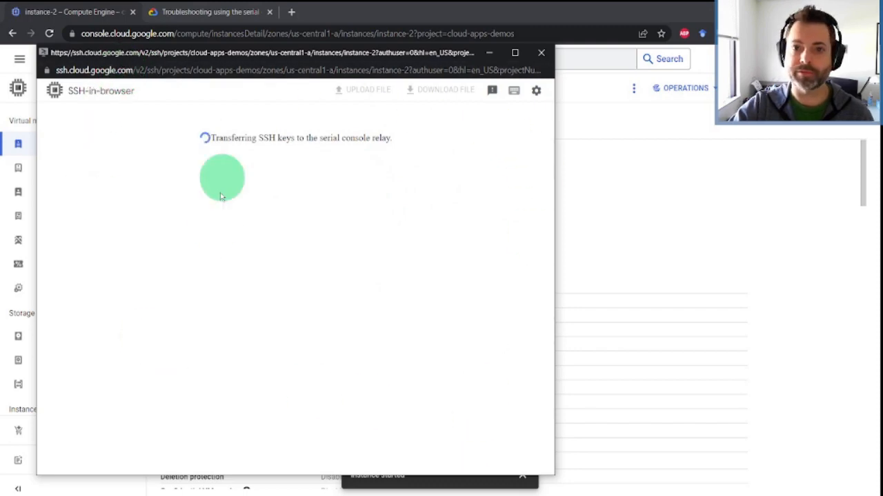
{"action": "mouse_move", "coordinate": [150, 116]}
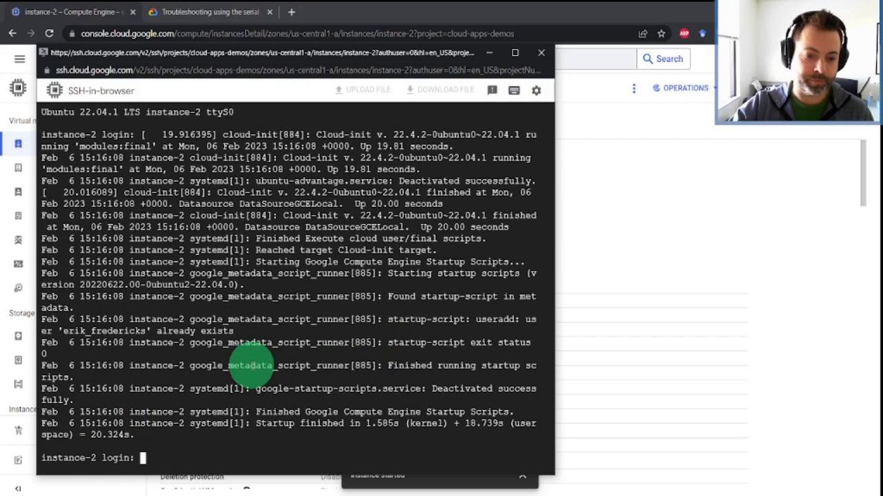
{"action": "mouse_move", "coordinate": [173, 449]}
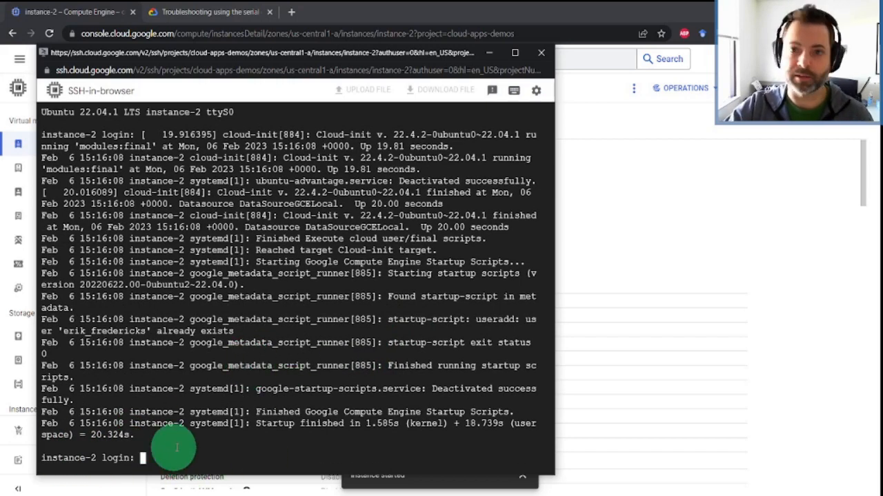
{"action": "mouse_move", "coordinate": [535, 324]}
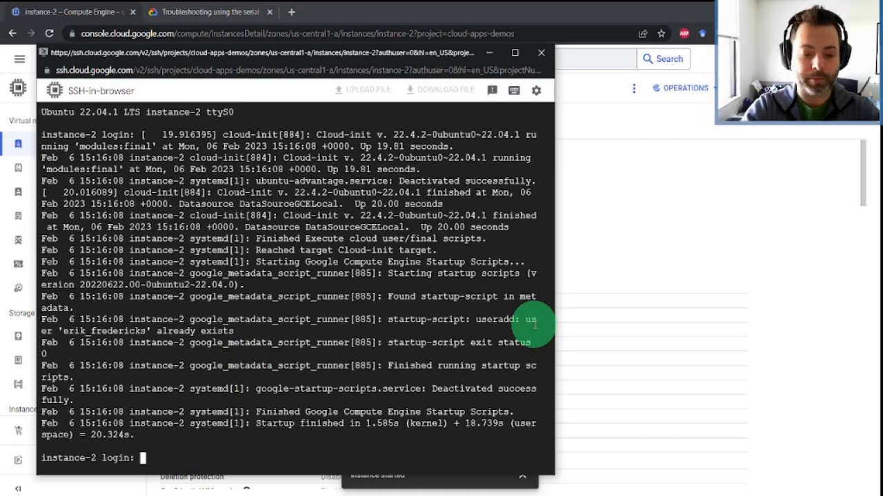
- Log in as erik_fredericks on the serial console and clear to a fresh prompt
{"action": "type", "text": "erik_fredericks"}
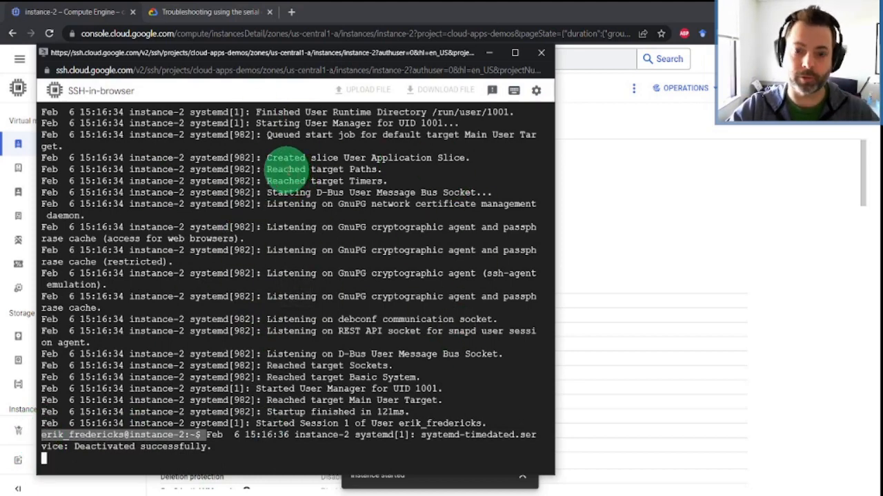
{"action": "key", "text": "ctrl+c"}
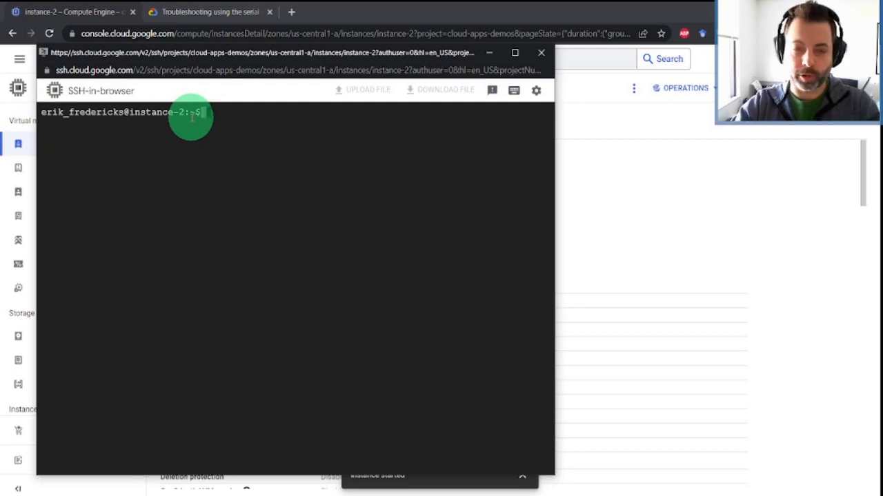
{"action": "mouse_move", "coordinate": [263, 103]}
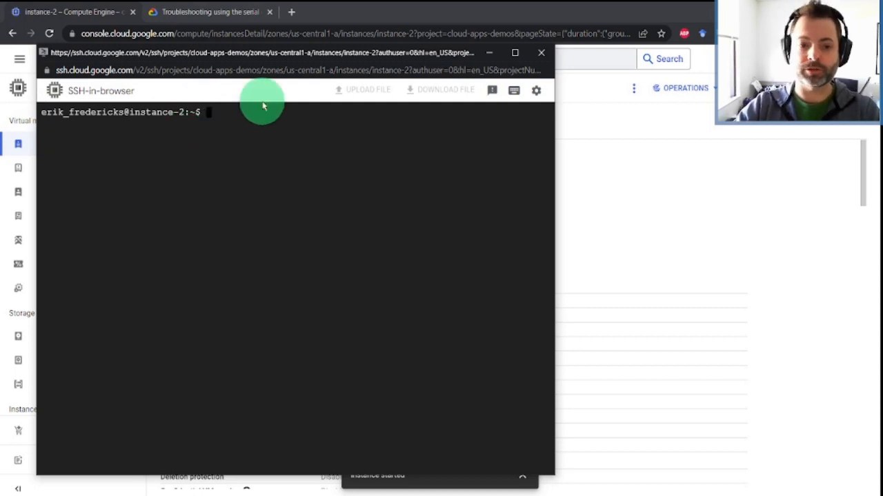
- Allow port 22 with 'sudo ufw allow 22', run 'exit', and close the serial console window
{"action": "type", "text": "s"}
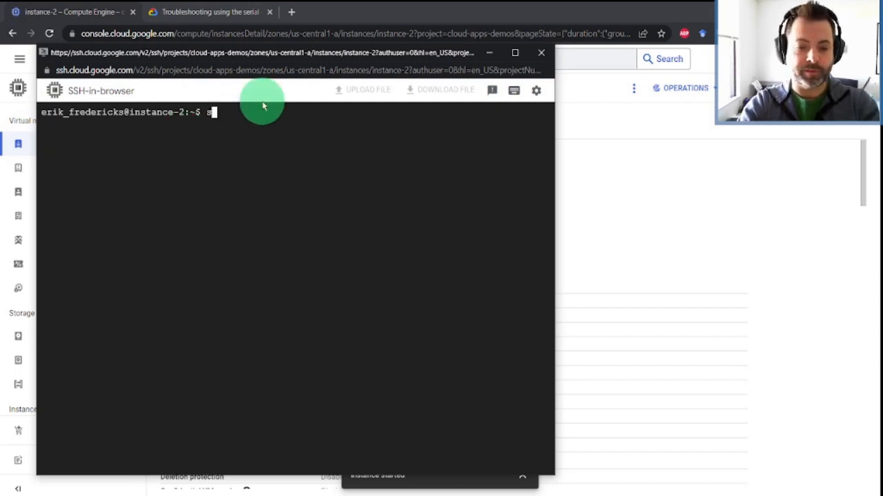
{"action": "type", "text": "sudo ufw allow"}
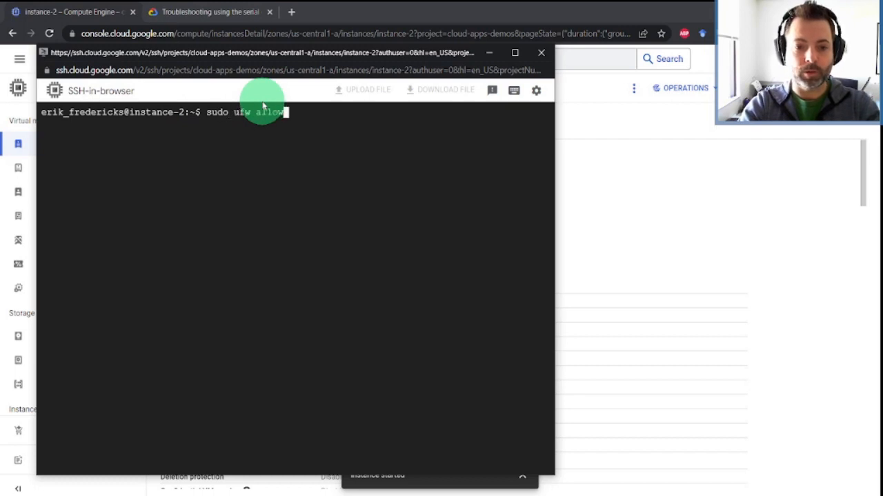
{"action": "type", "text": "22"}
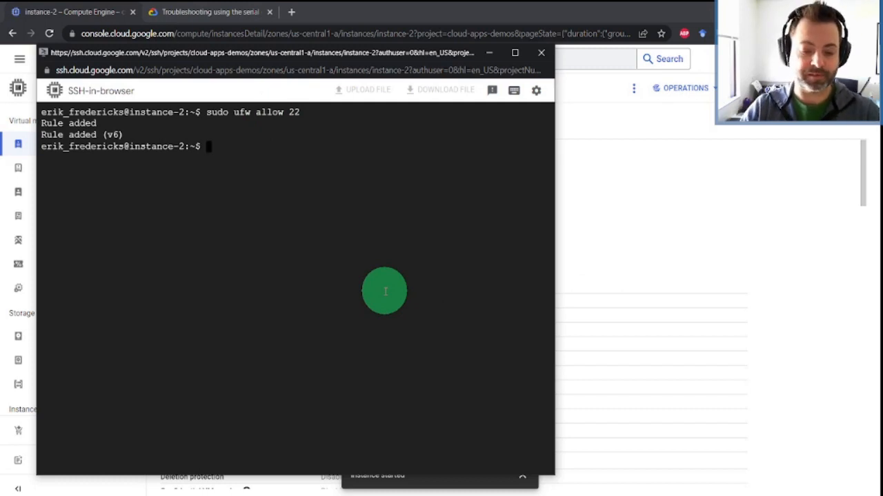
{"action": "type", "text": "exit"}
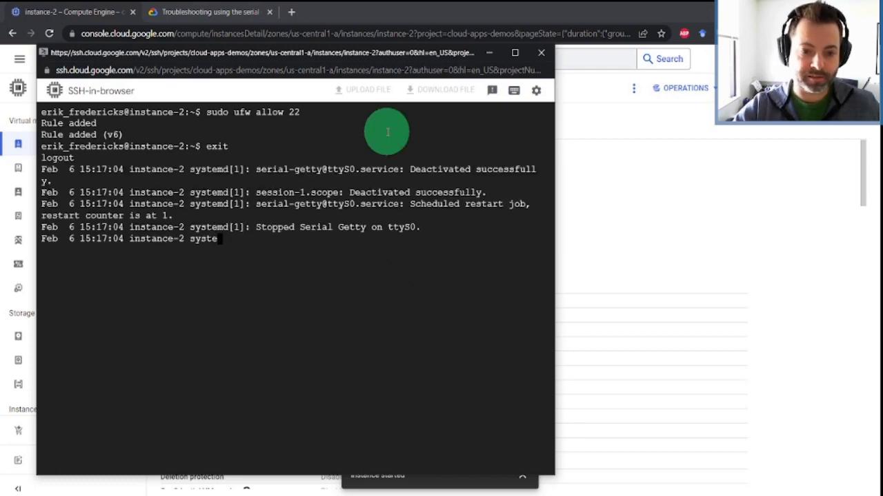
{"action": "left_click", "coordinate": [541, 52]}
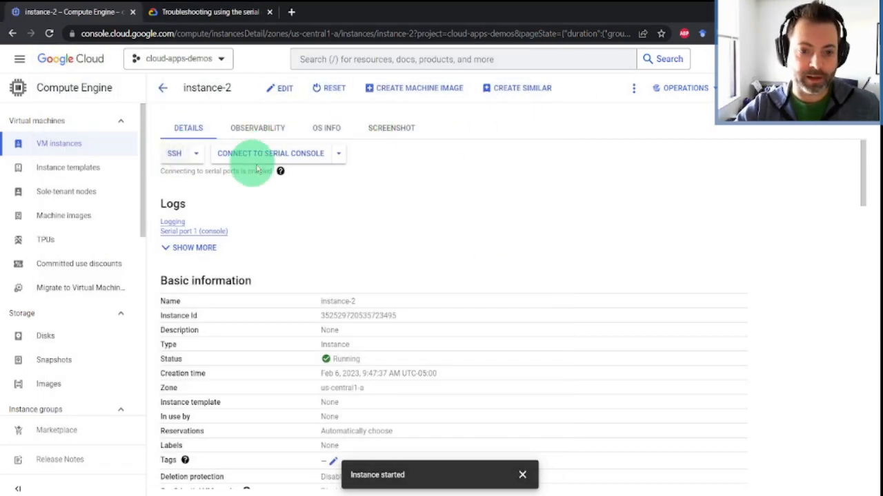
{"action": "left_click", "coordinate": [174, 153]}
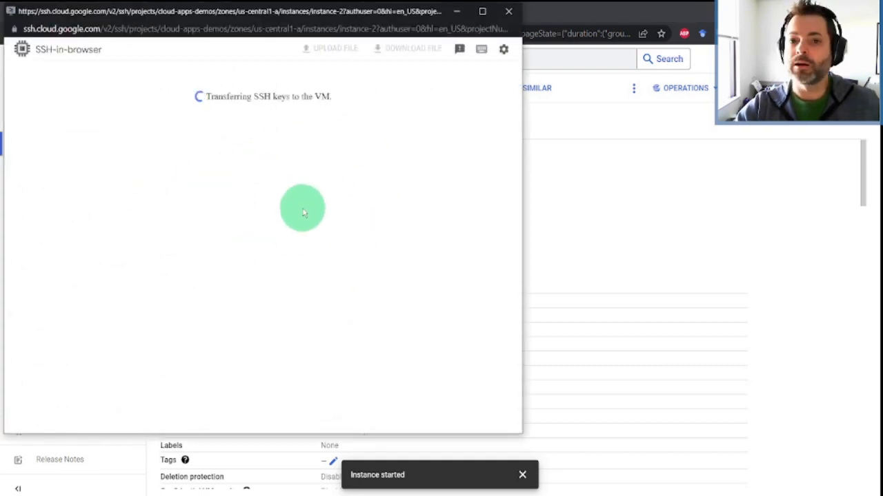
{"action": "mouse_move", "coordinate": [262, 174]}
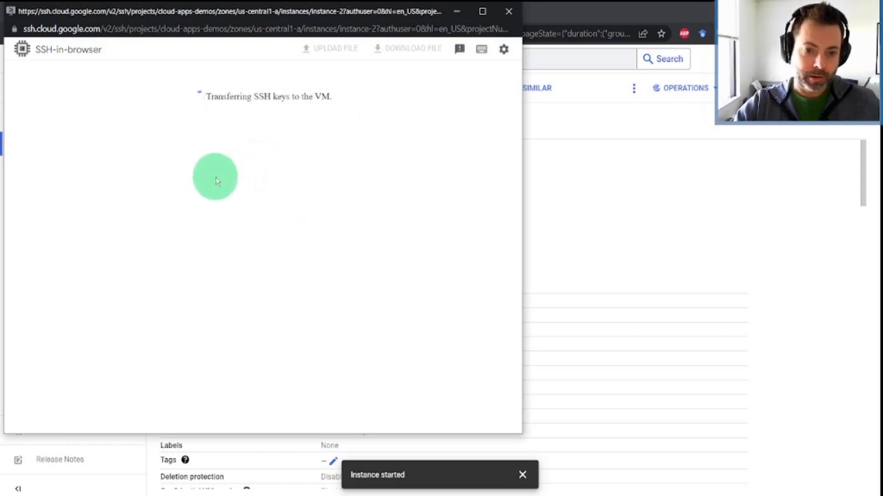
{"action": "mouse_move", "coordinate": [240, 162]}
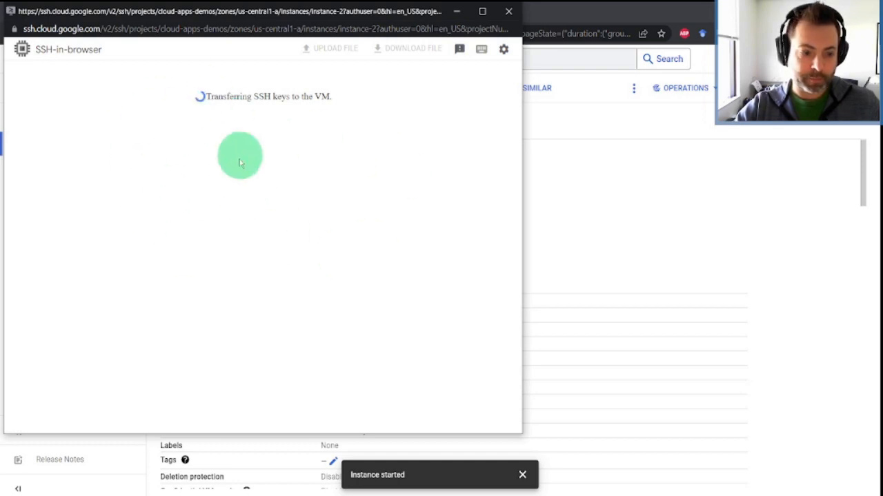
{"action": "mouse_move", "coordinate": [181, 163]}
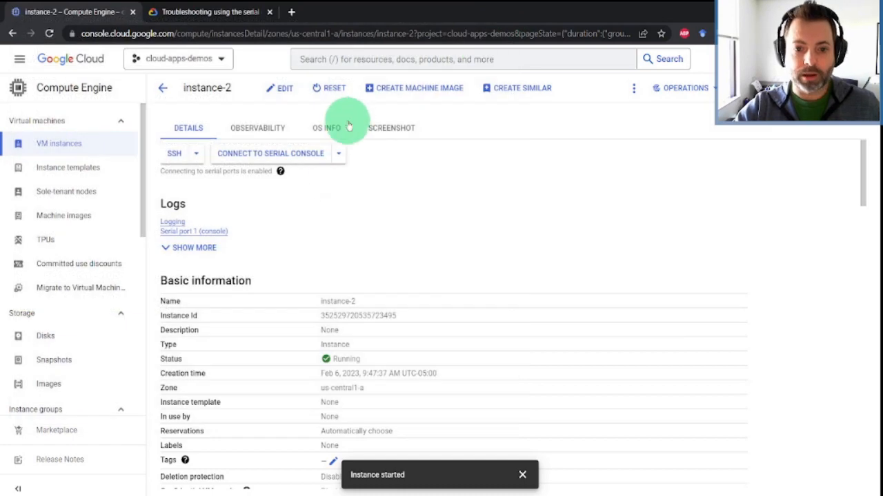
- Stop instance-2 from its More actions menu
{"action": "left_click", "coordinate": [633, 88]}
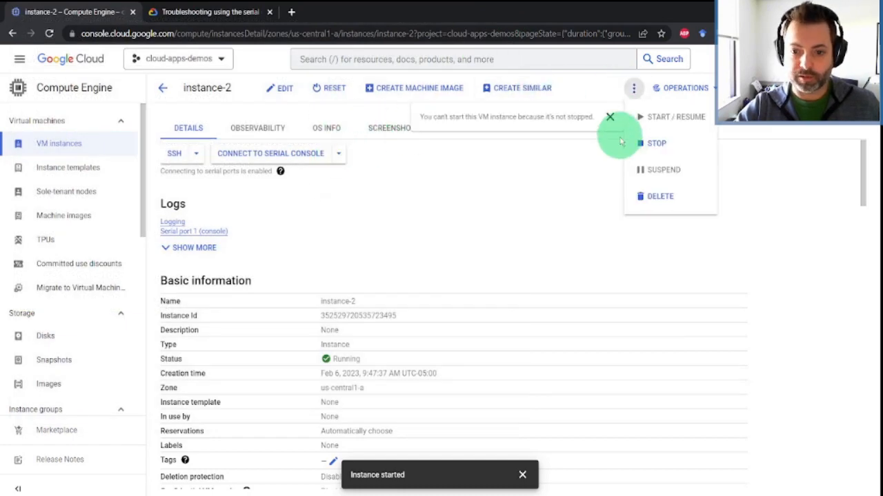
{"action": "left_click", "coordinate": [656, 142]}
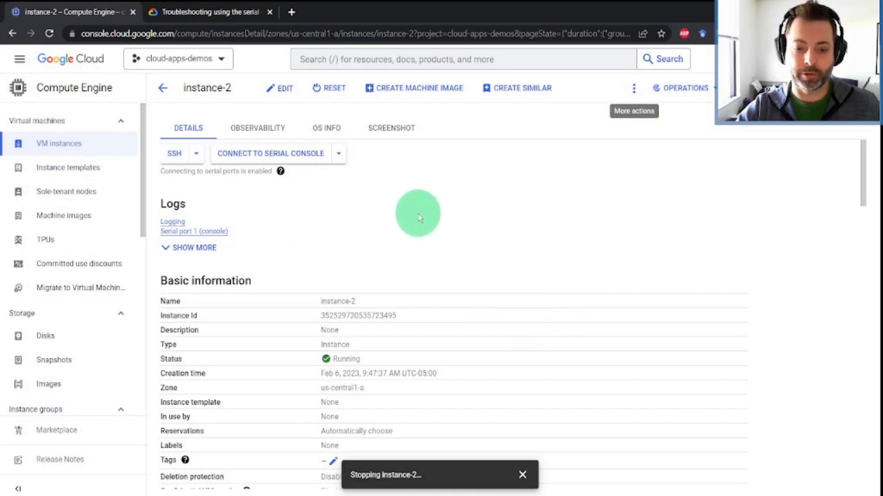
{"action": "mouse_move", "coordinate": [403, 226]}
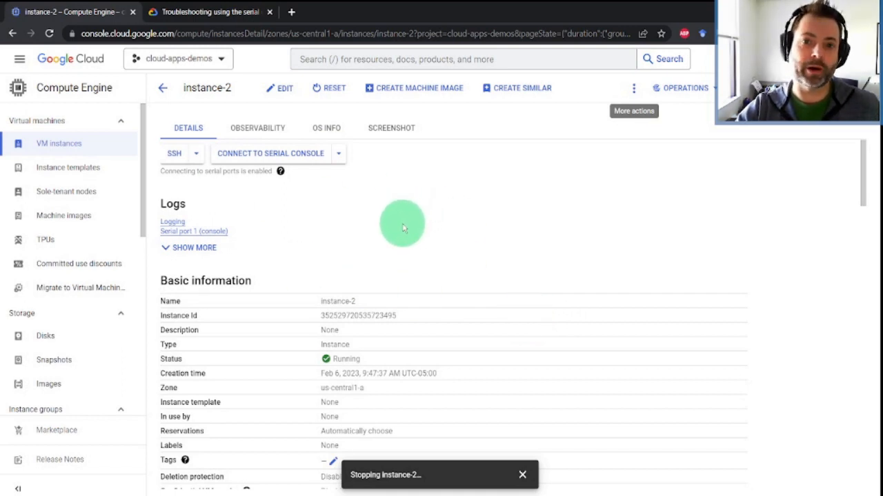
{"action": "mouse_move", "coordinate": [502, 258]}
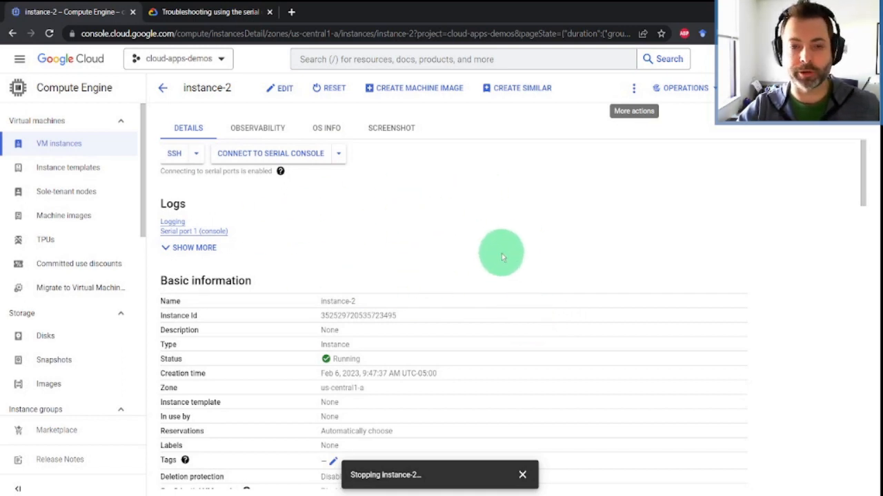
{"action": "mouse_move", "coordinate": [531, 269]}
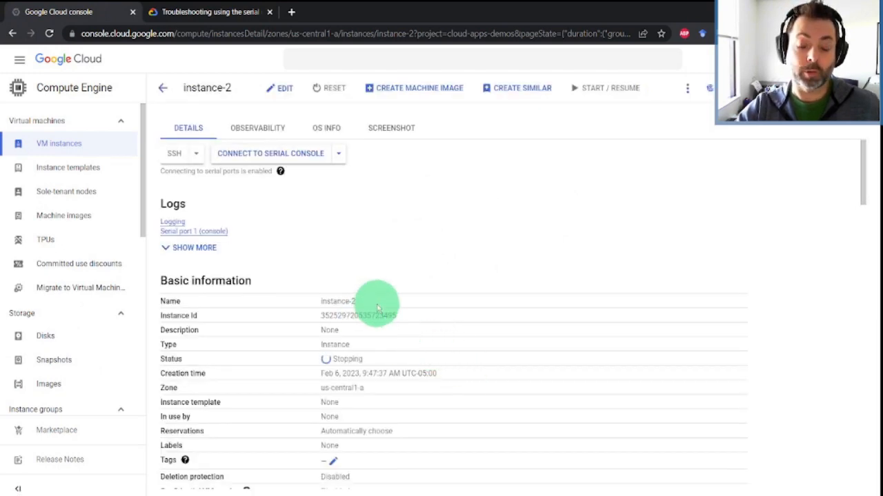
{"action": "mouse_move", "coordinate": [463, 296]}
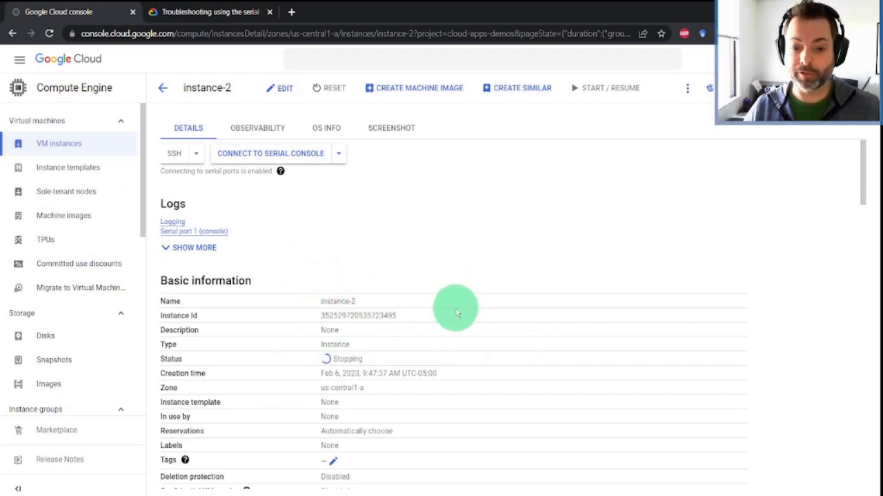
{"action": "mouse_move", "coordinate": [366, 286]}
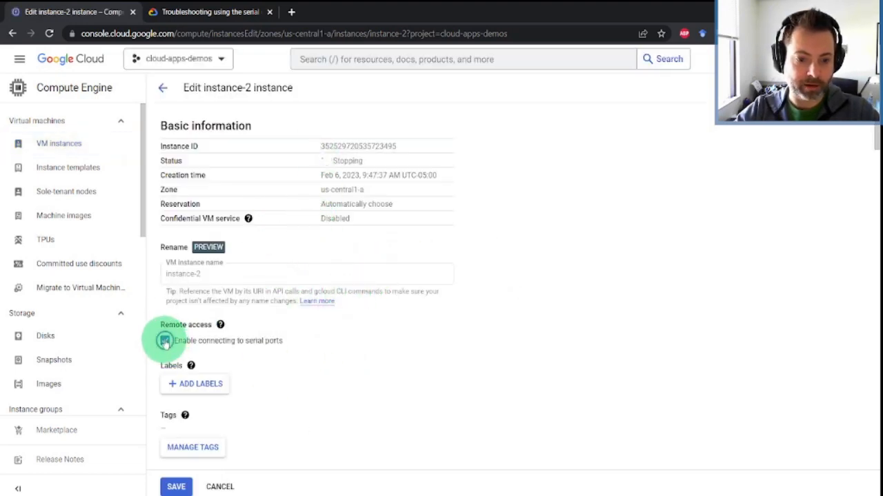
- Save instance-2 with serial port connections off and the startup script cleared
{"action": "scroll", "scroll_direction": "down", "scroll_amount": 3}
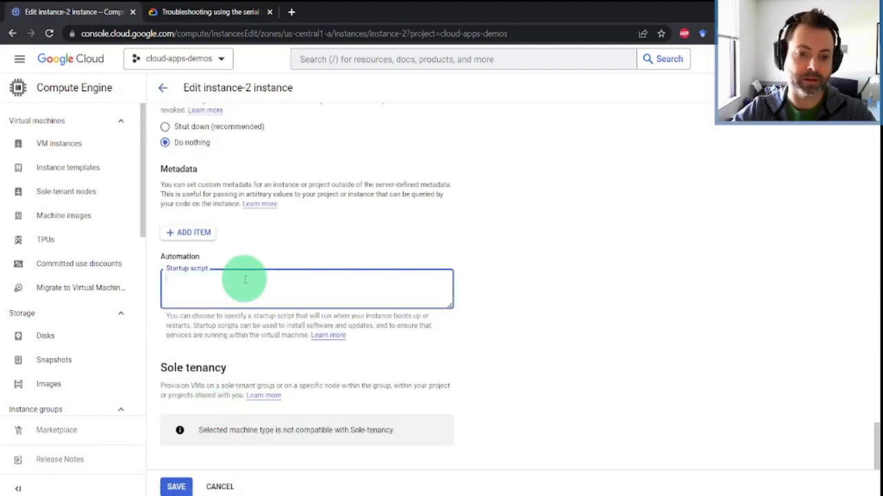
{"action": "scroll", "scroll_direction": "up", "scroll_amount": 3}
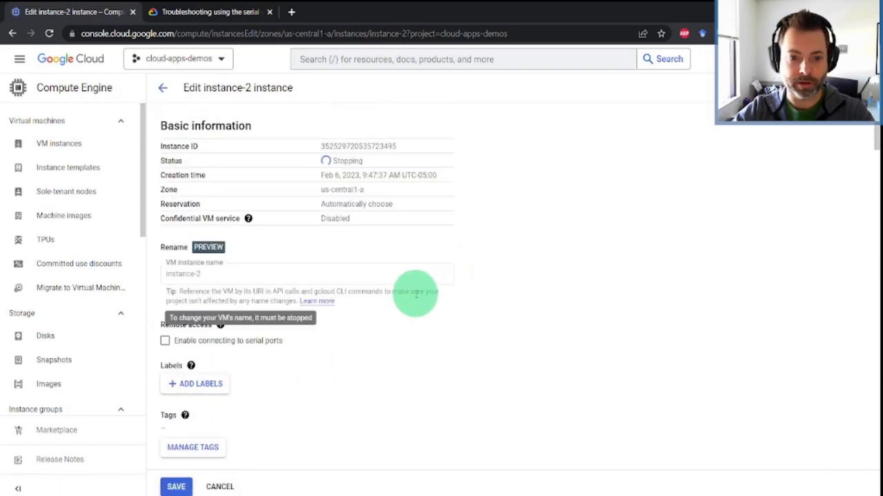
{"action": "mouse_move", "coordinate": [467, 131]}
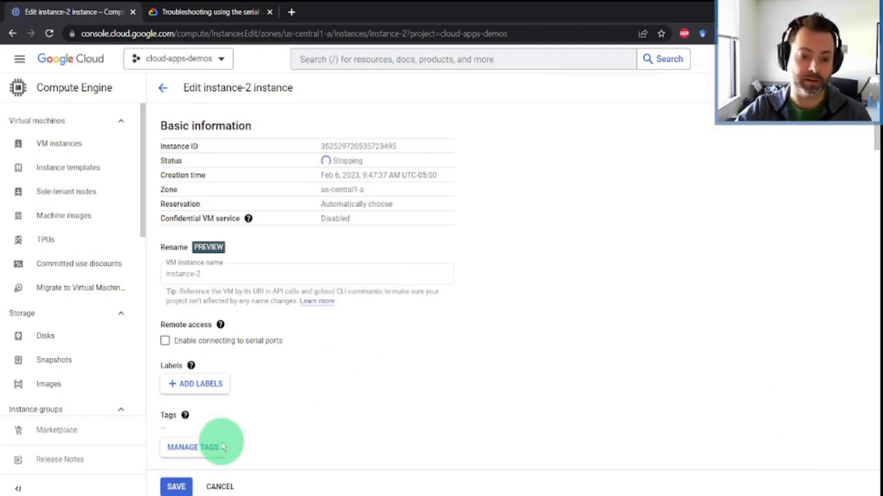
{"action": "left_click", "coordinate": [177, 486]}
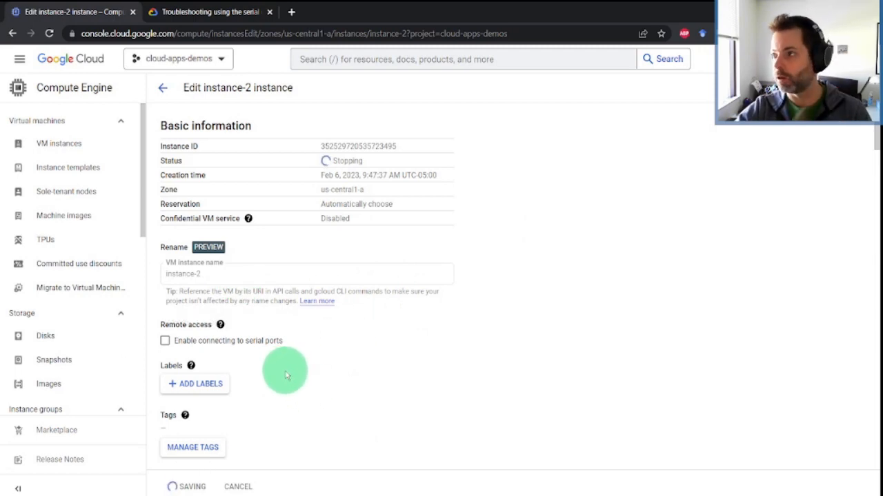
{"action": "mouse_move", "coordinate": [299, 379]}
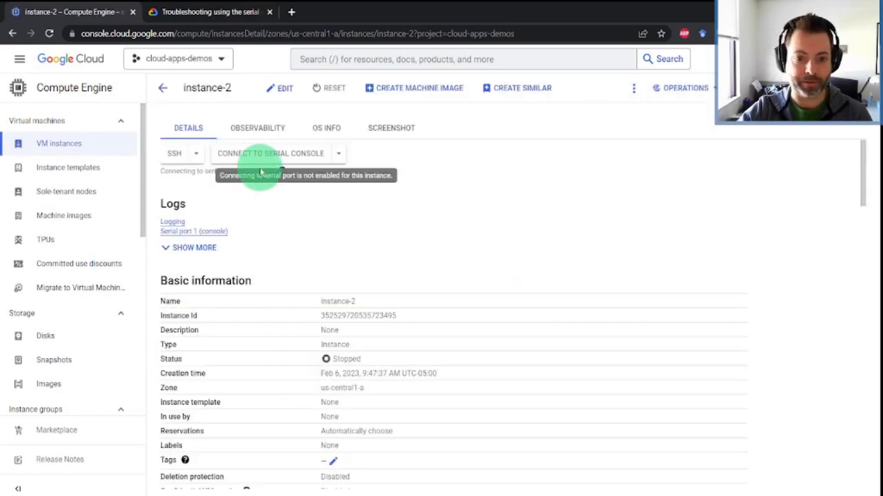
{"action": "mouse_move", "coordinate": [541, 117]}
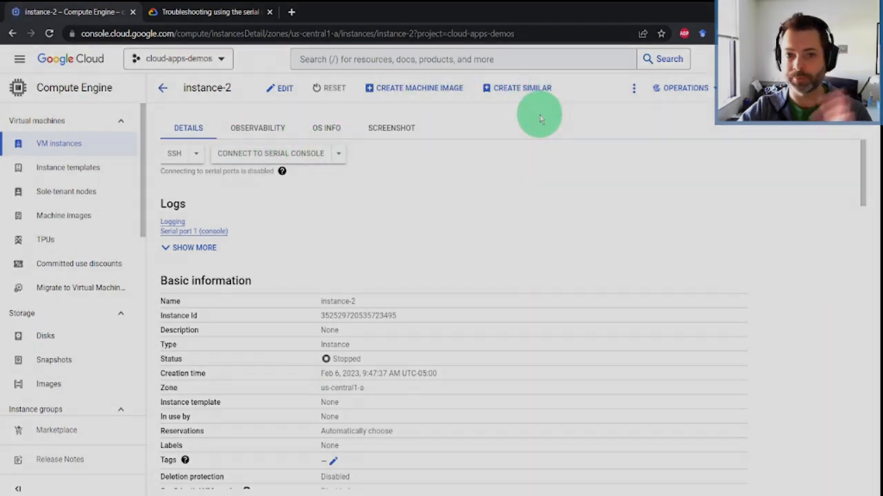